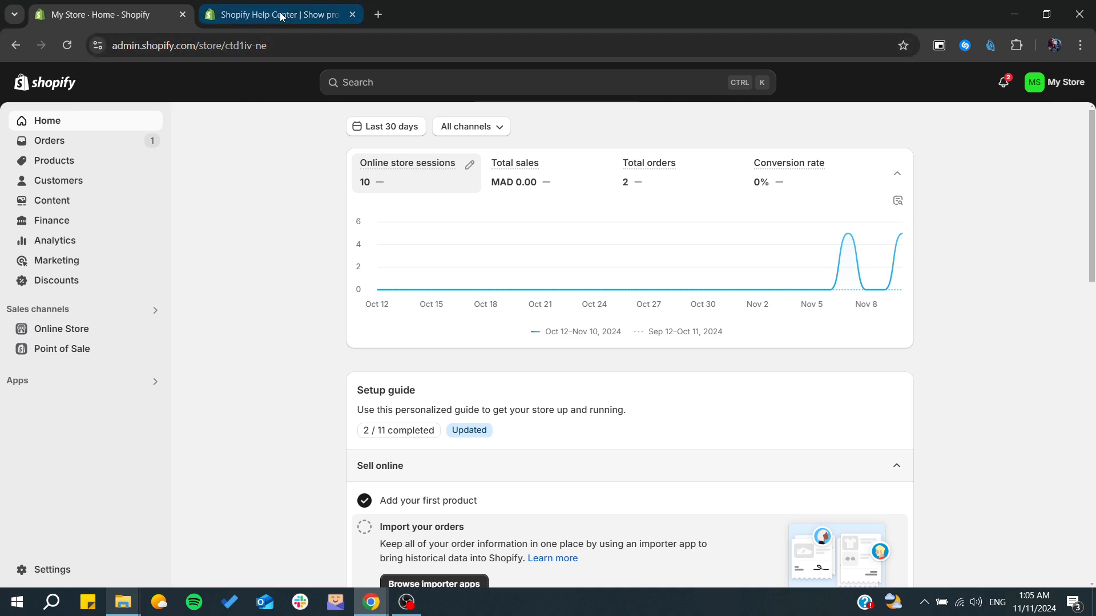
Step: Read the tutorial's unsupported-customization caution and Step 1, then return to the Themes page showing Dawn
click(278, 14)
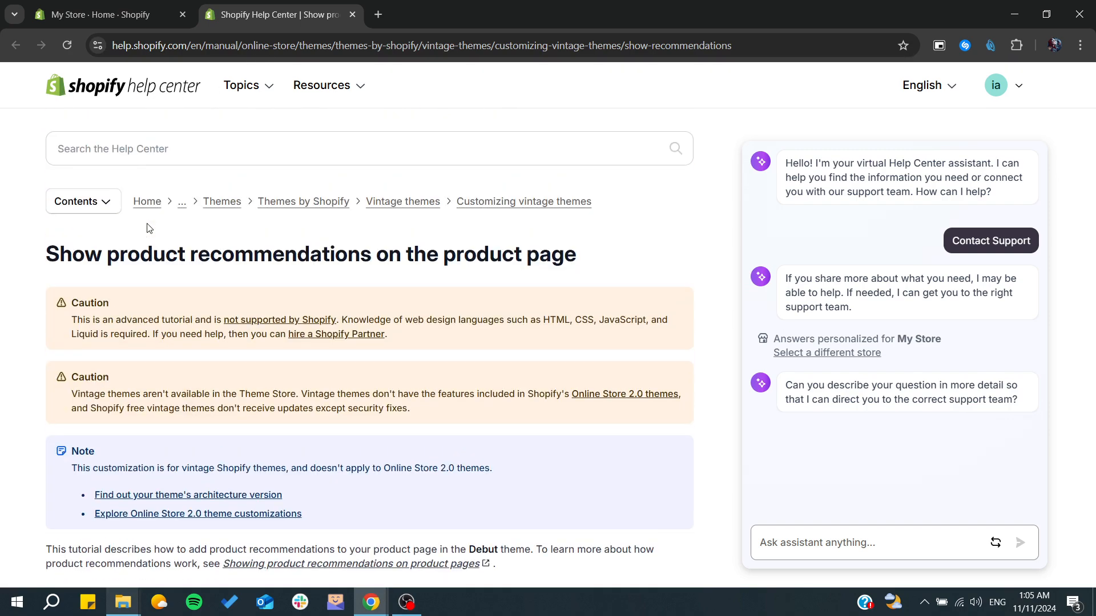
drag(213, 320, 339, 320)
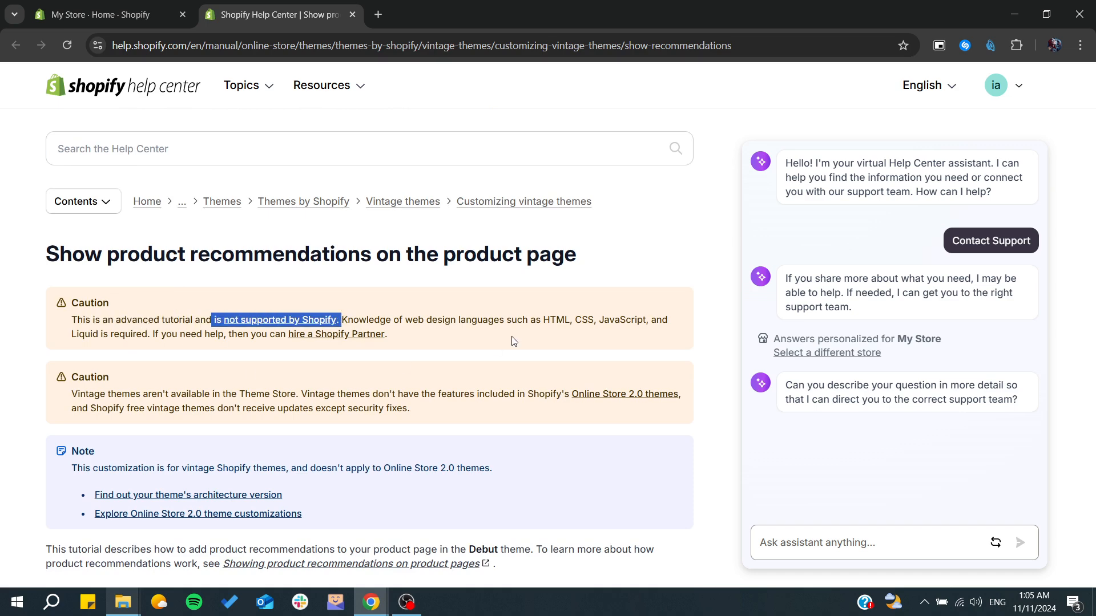
scroll(down, 3)
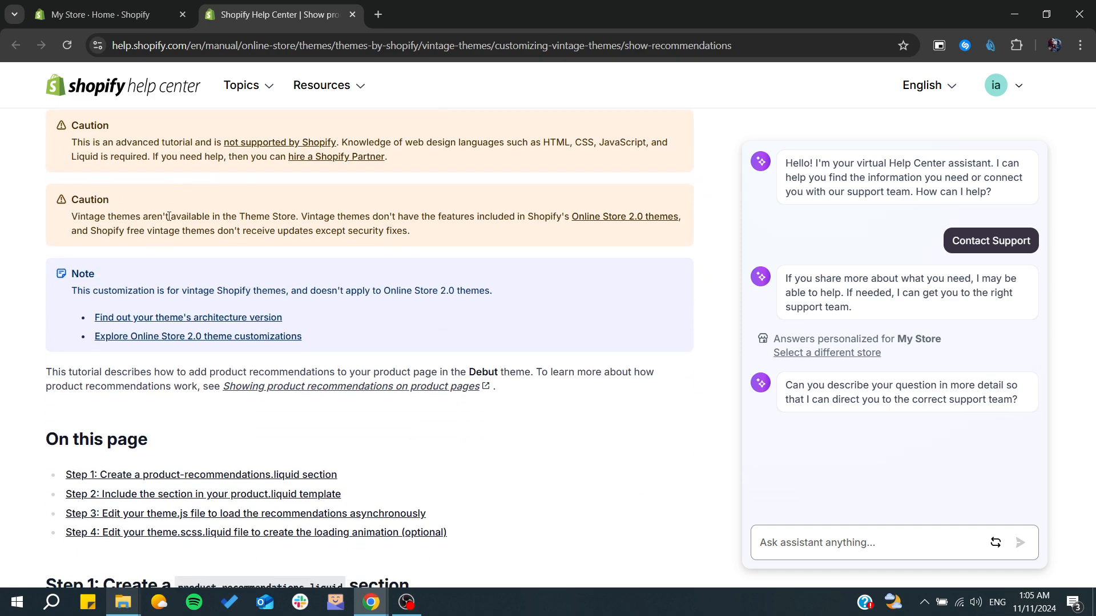
scroll(down, 3)
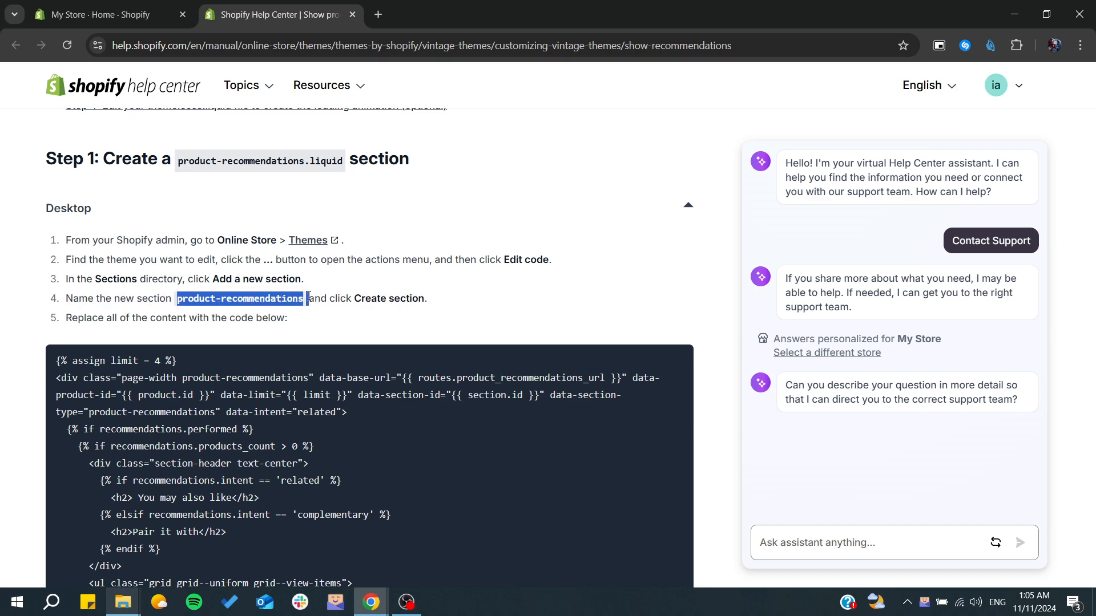
click(105, 14)
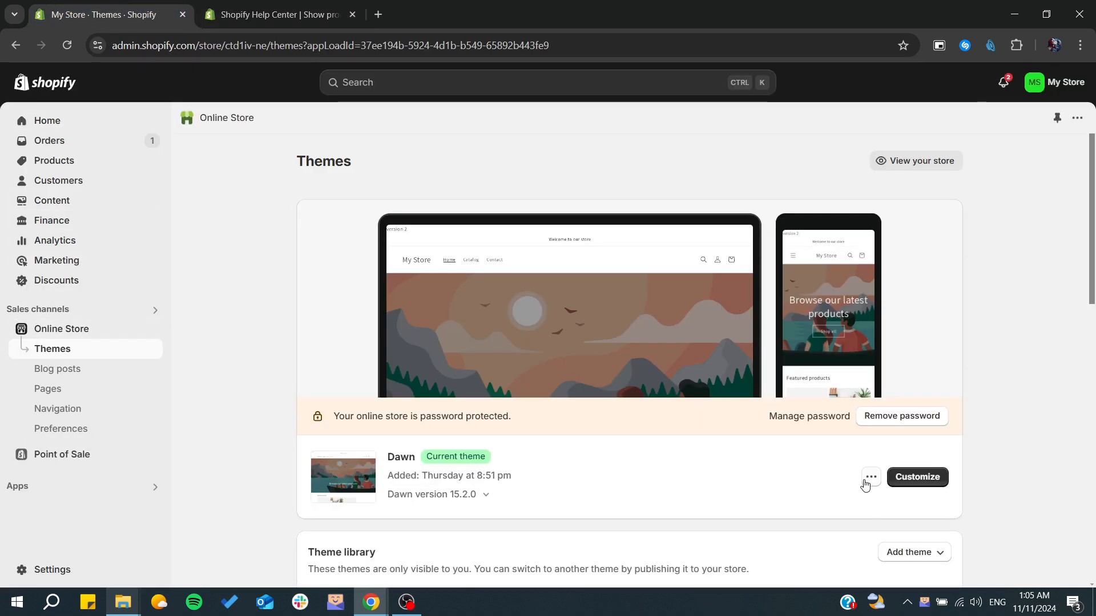
Step: Create a new section named product-recommendations in Dawn's code with the tutorial's recommendations code
click(871, 476)
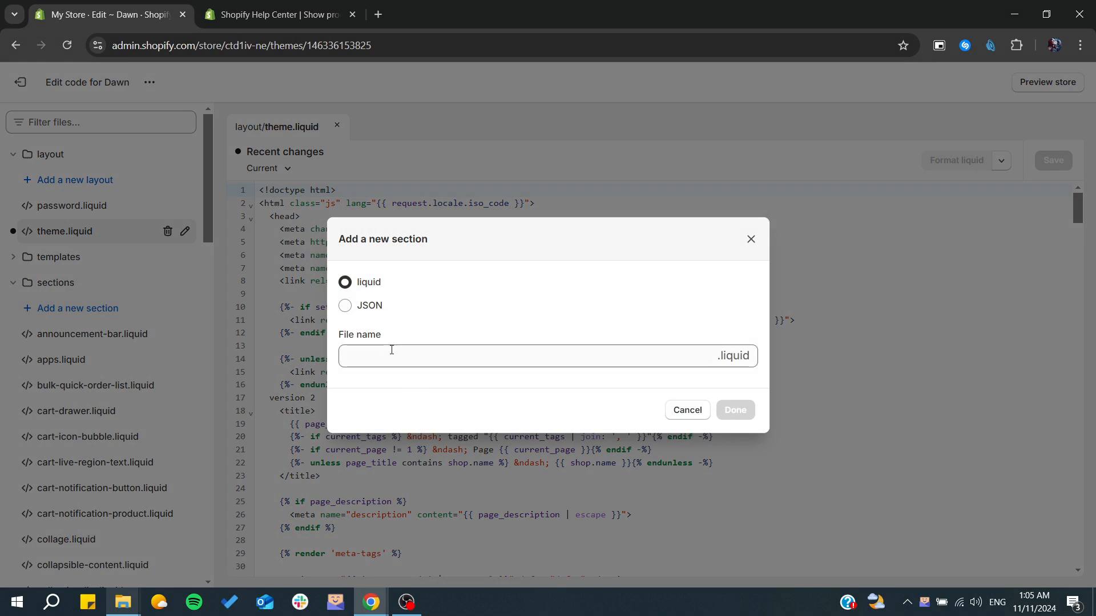
text(product-recommendations)
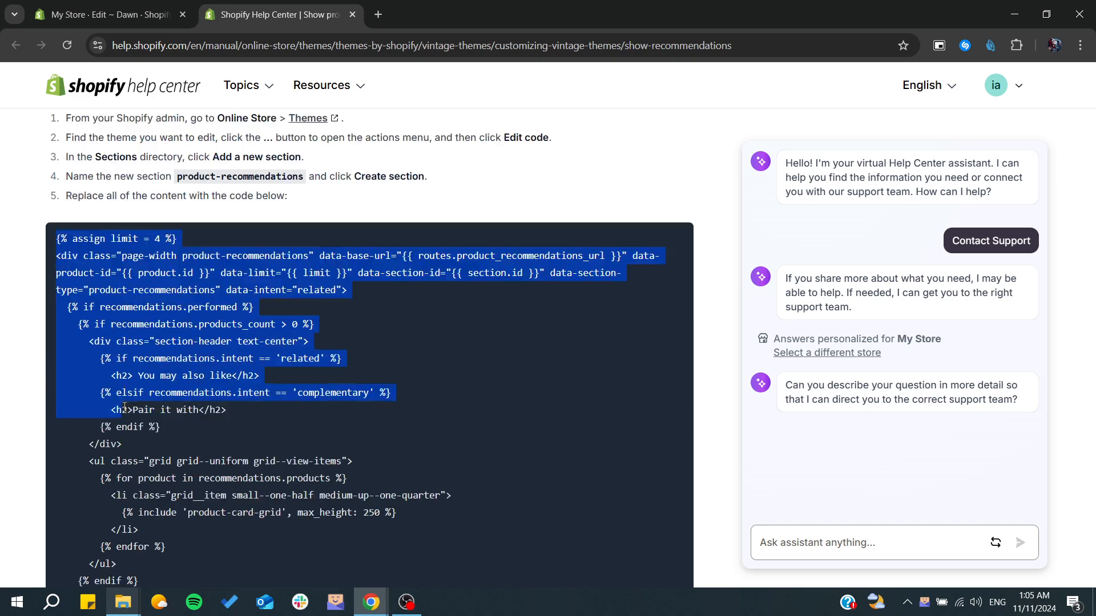
scroll(down, 3)
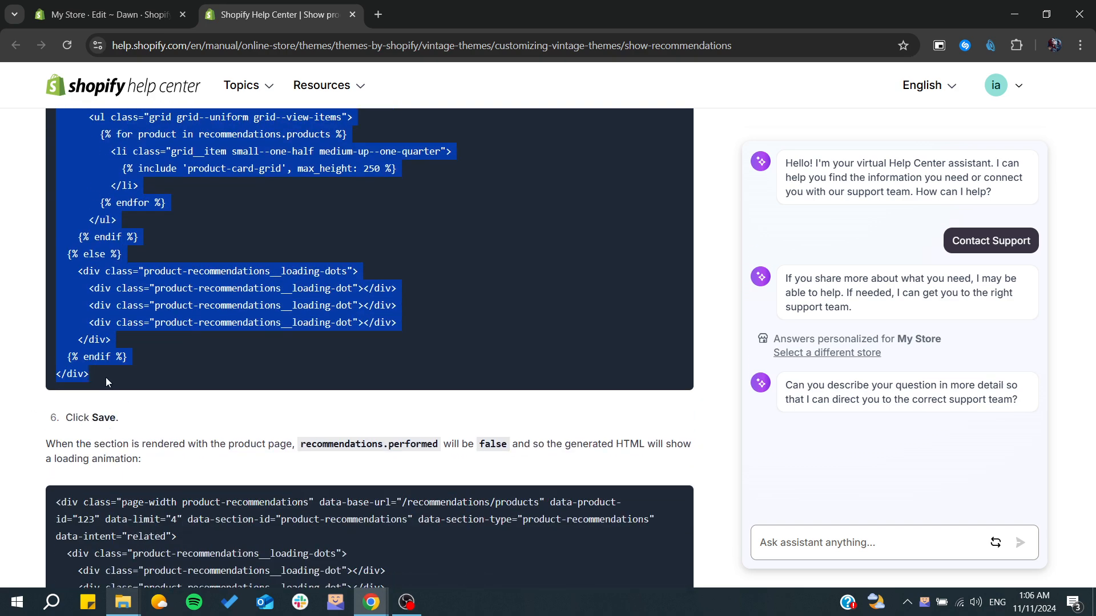
click(105, 14)
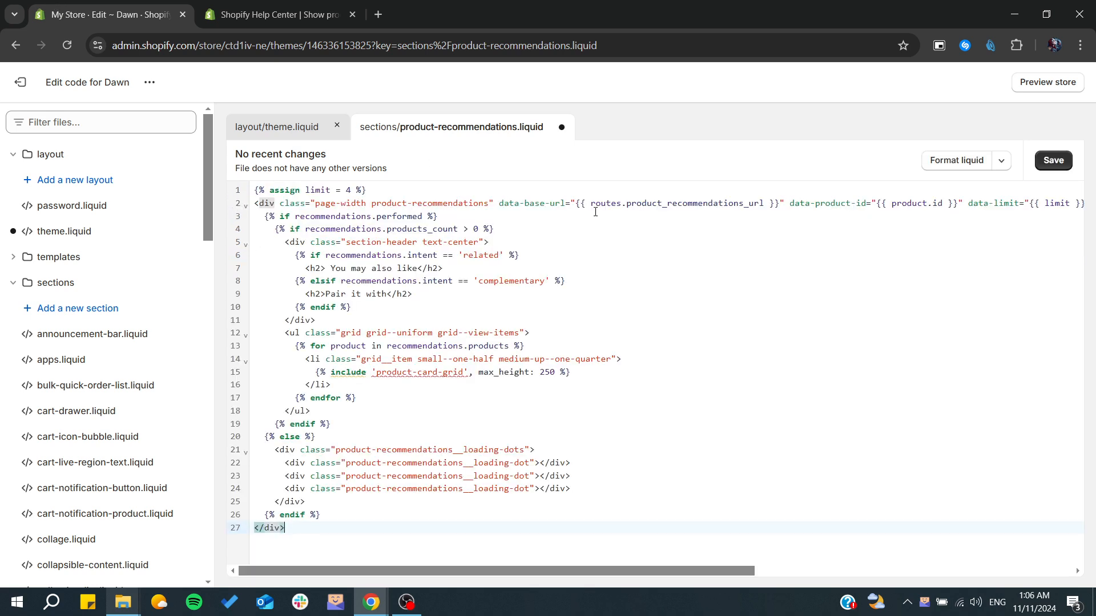
click(1052, 160)
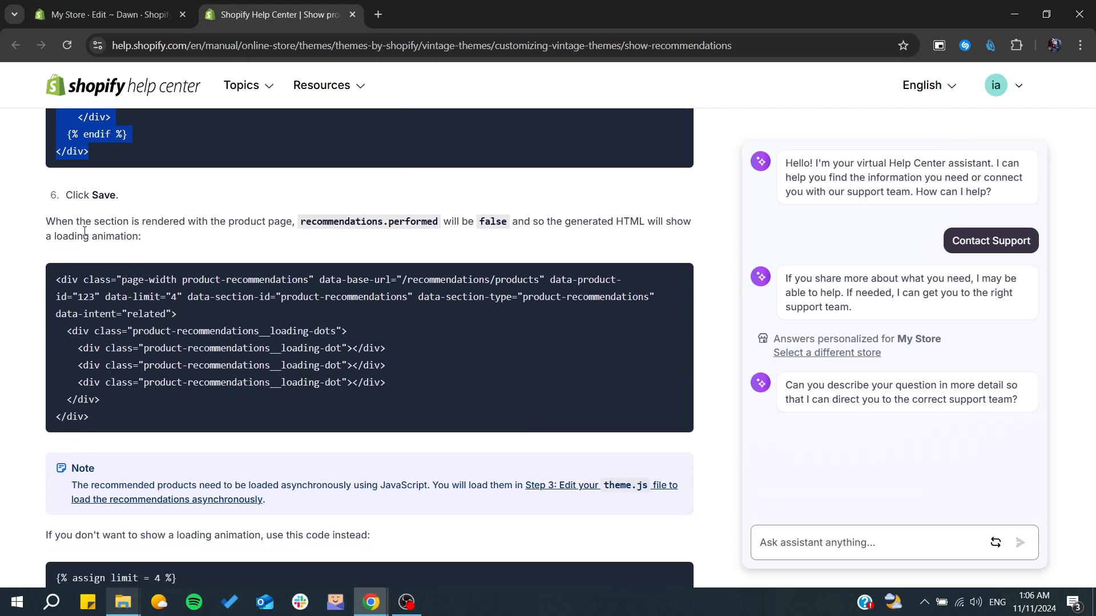
Step: Read through Step 2 and copy its {% section 'product-recommendations' %} snippet, returning to Dawn's code editor
drag(47, 222, 139, 236)
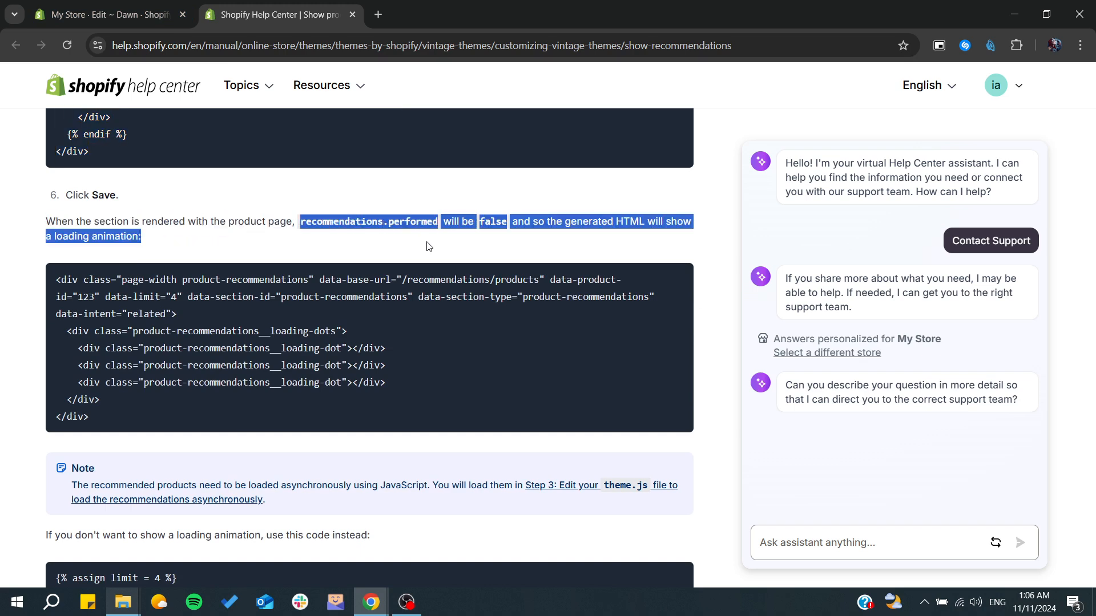
scroll(down, 3)
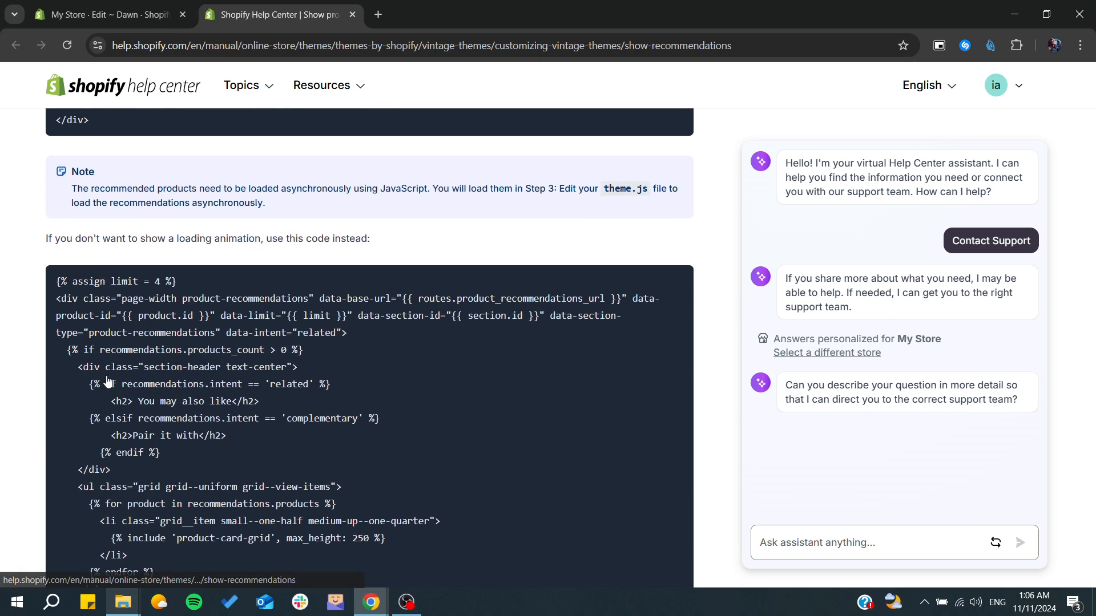
scroll(down, 3)
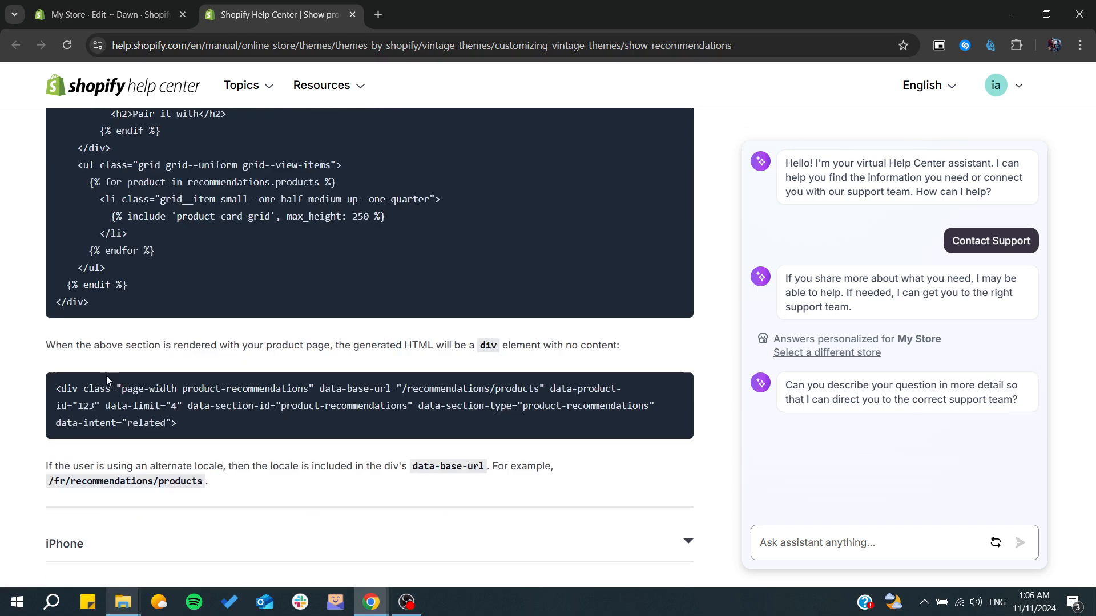
scroll(down, 3)
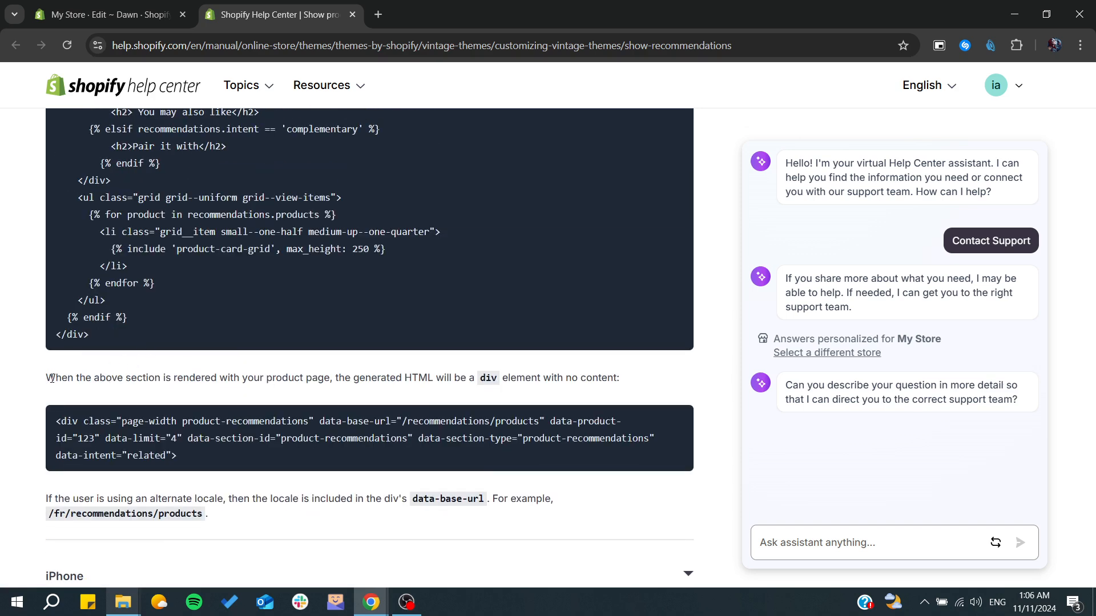
scroll(down, 3)
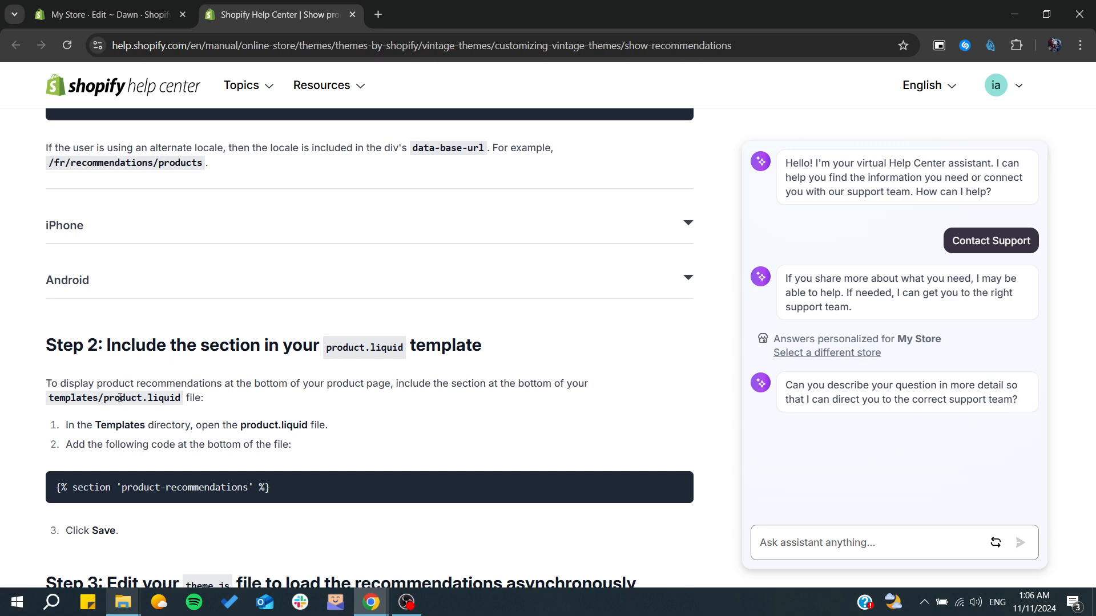
scroll(down, 3)
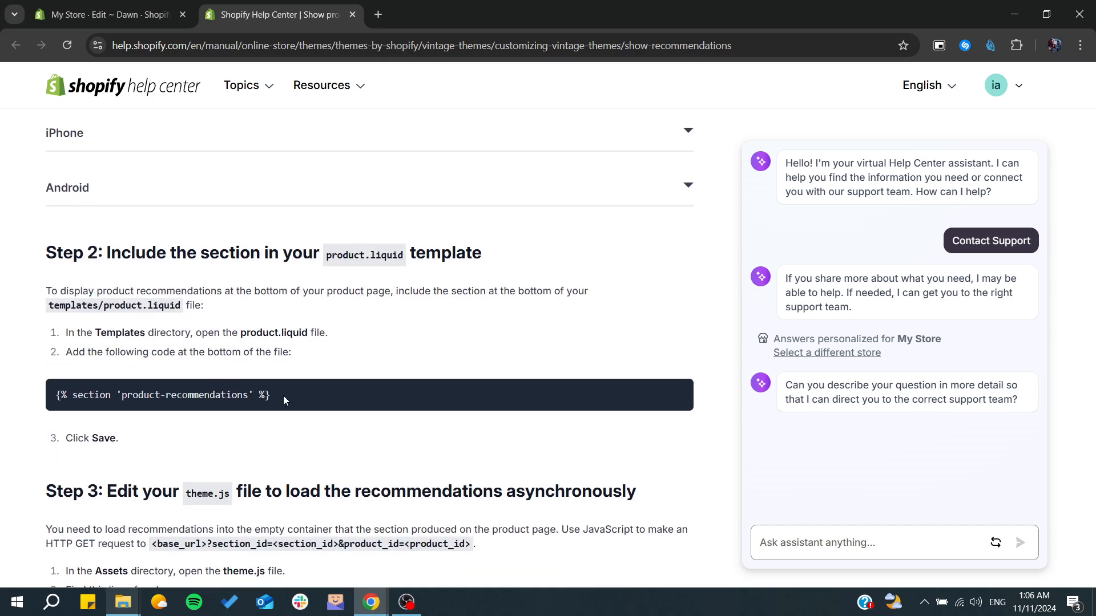
triple_click(164, 395)
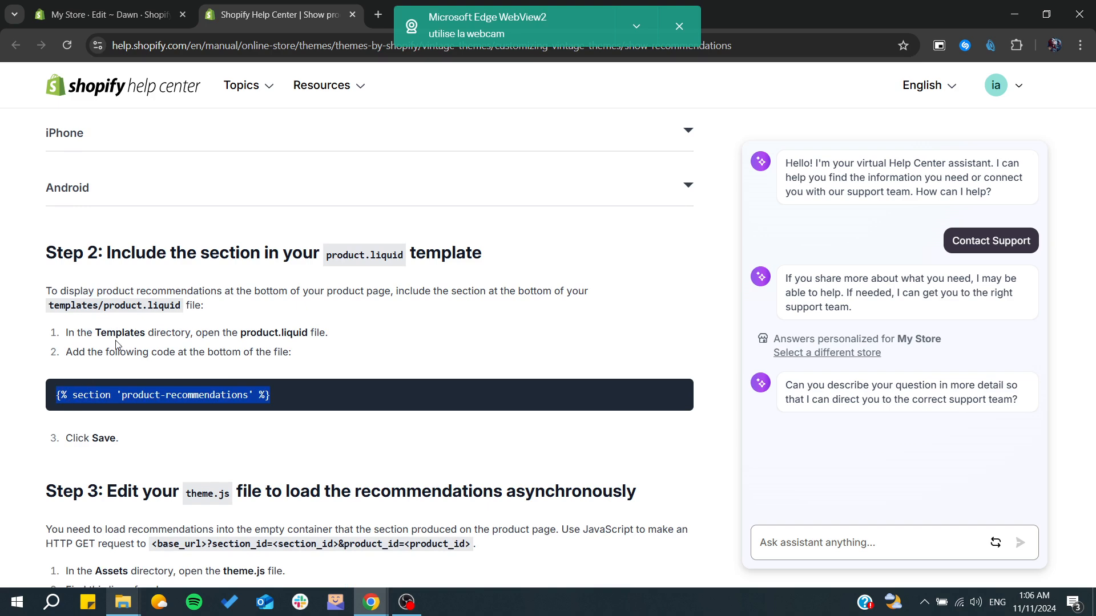
click(108, 14)
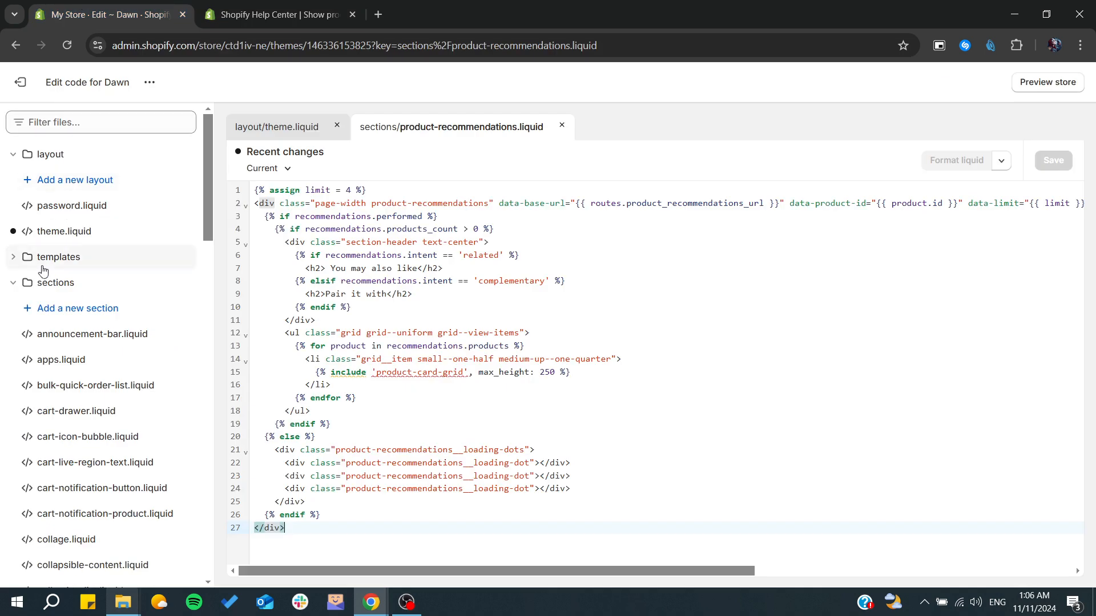
Step: Open templates/product.json in Dawn's code editor after rechecking Step 2 in the article
click(59, 256)
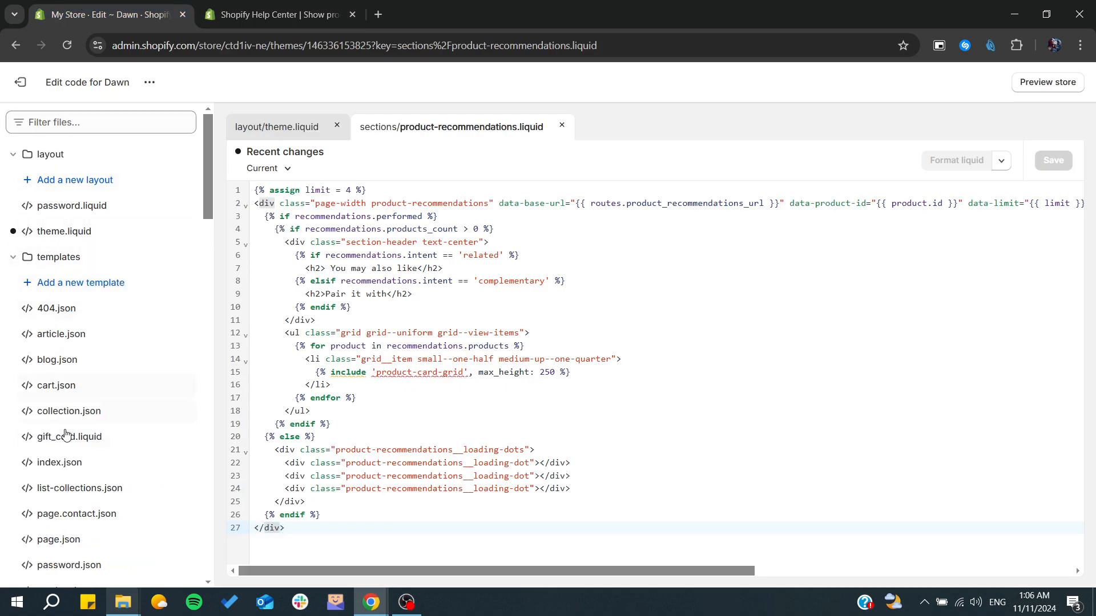
scroll(down, 3)
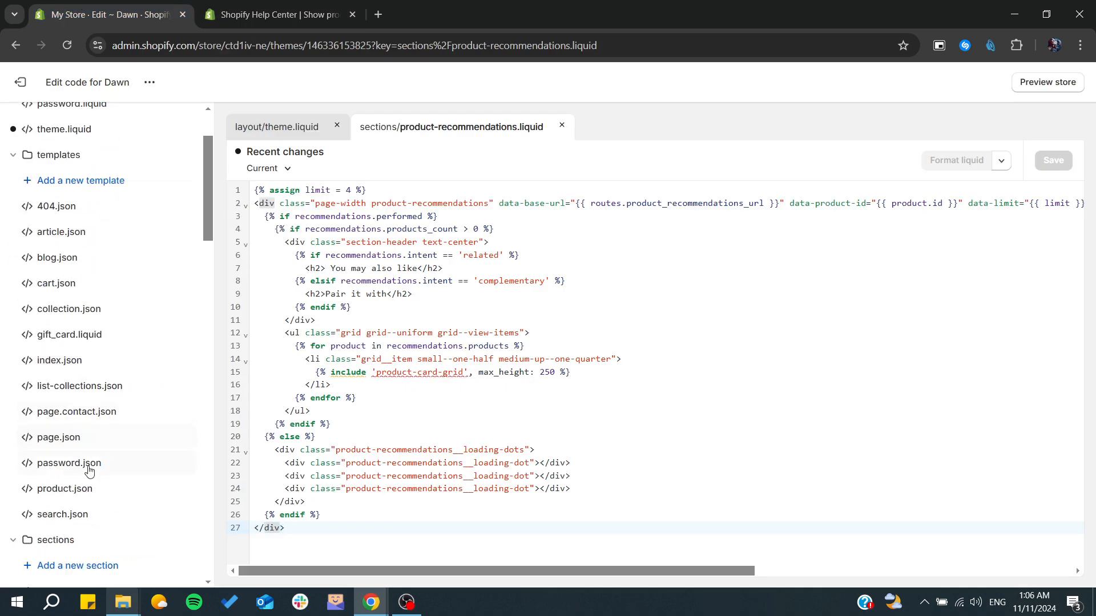
click(64, 488)
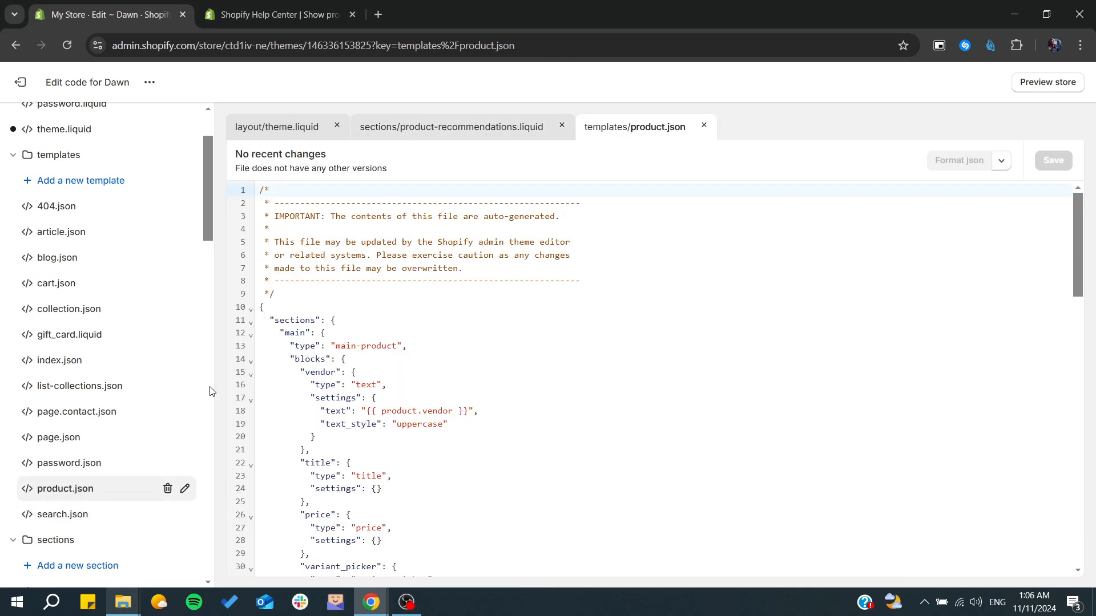
click(272, 14)
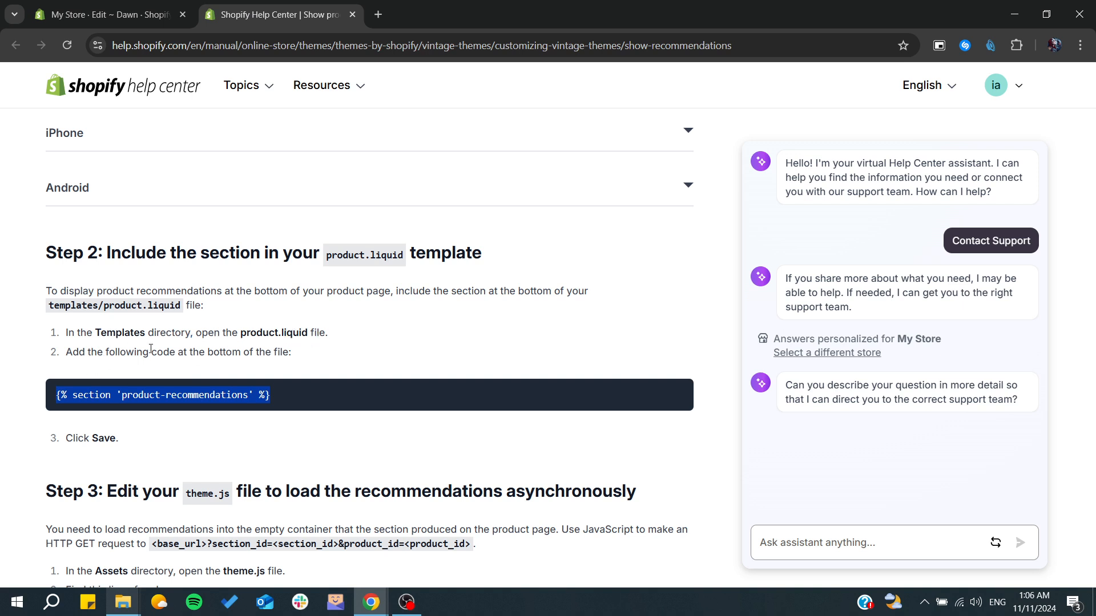
mouse_move(283, 355)
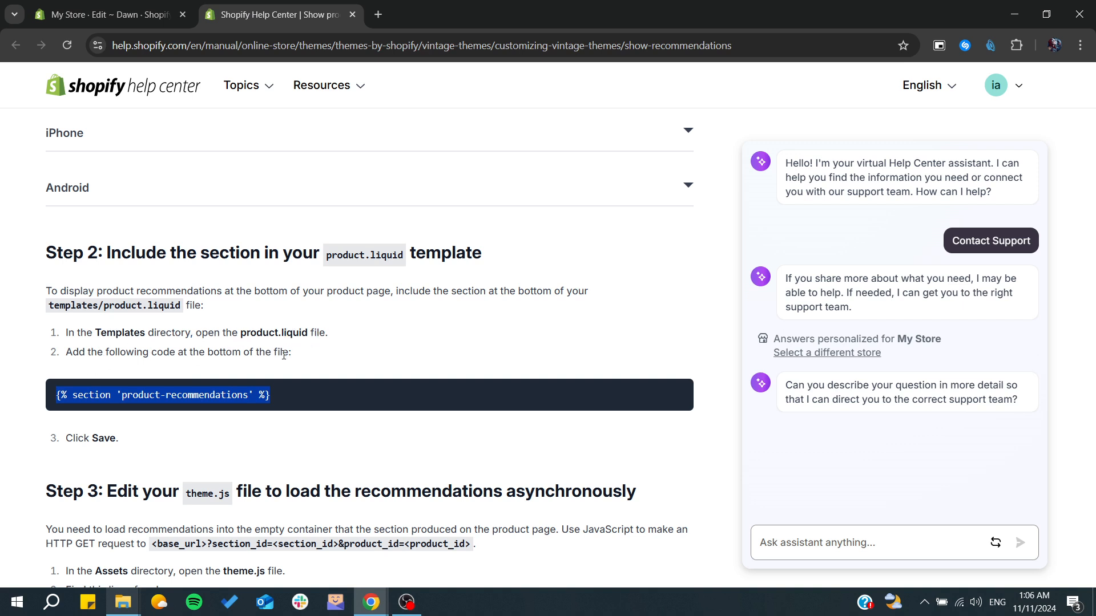
click(105, 13)
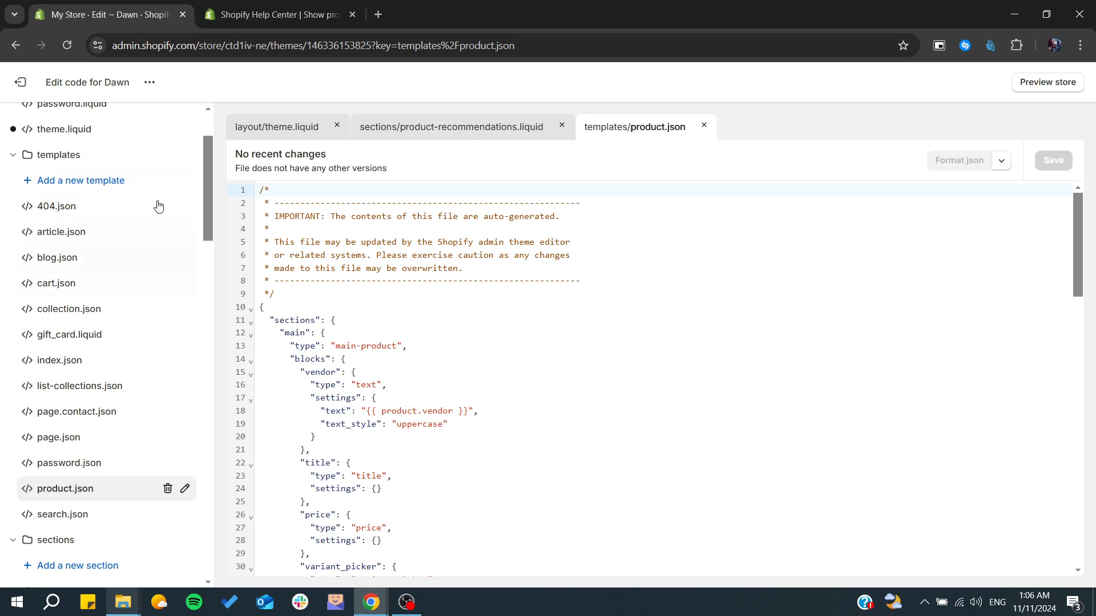
Step: Open sections/main-product.liquid and expand the layout folder in the file list
scroll(down, 3)
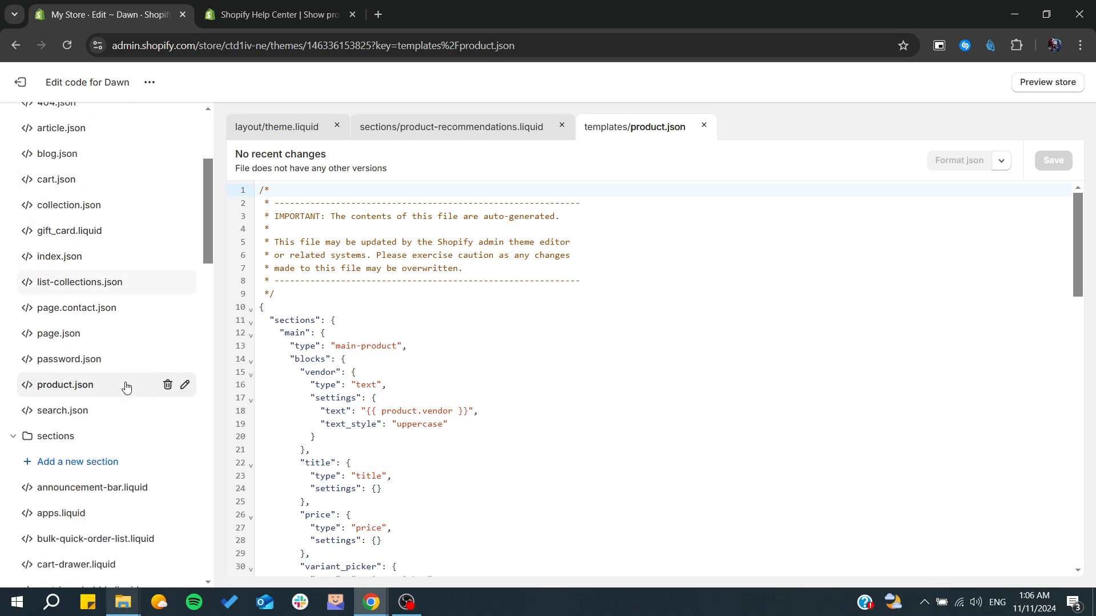
scroll(down, 3)
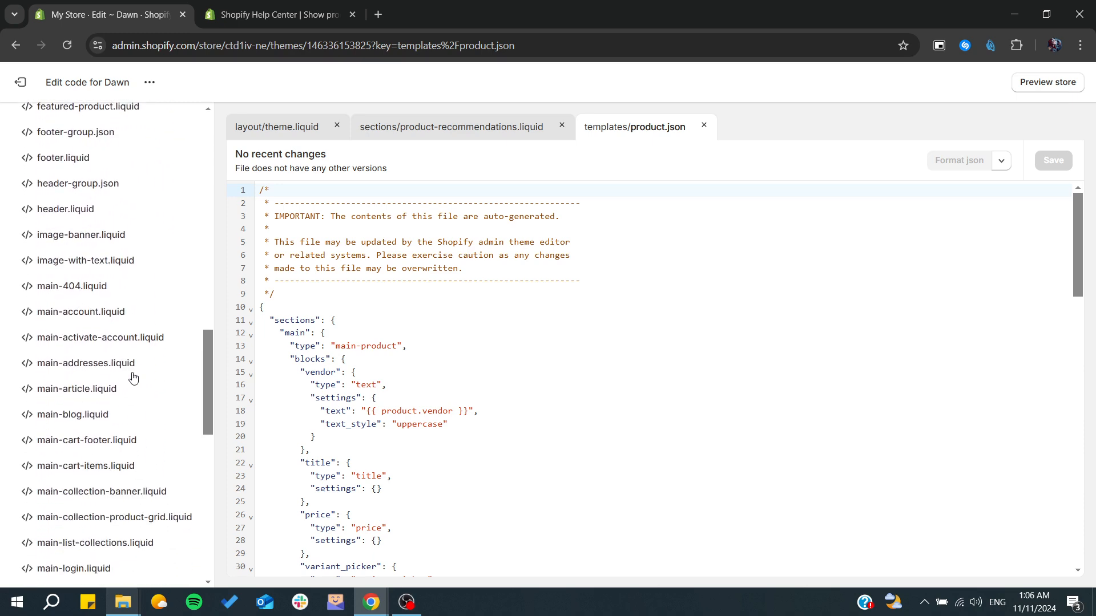
scroll(down, 3)
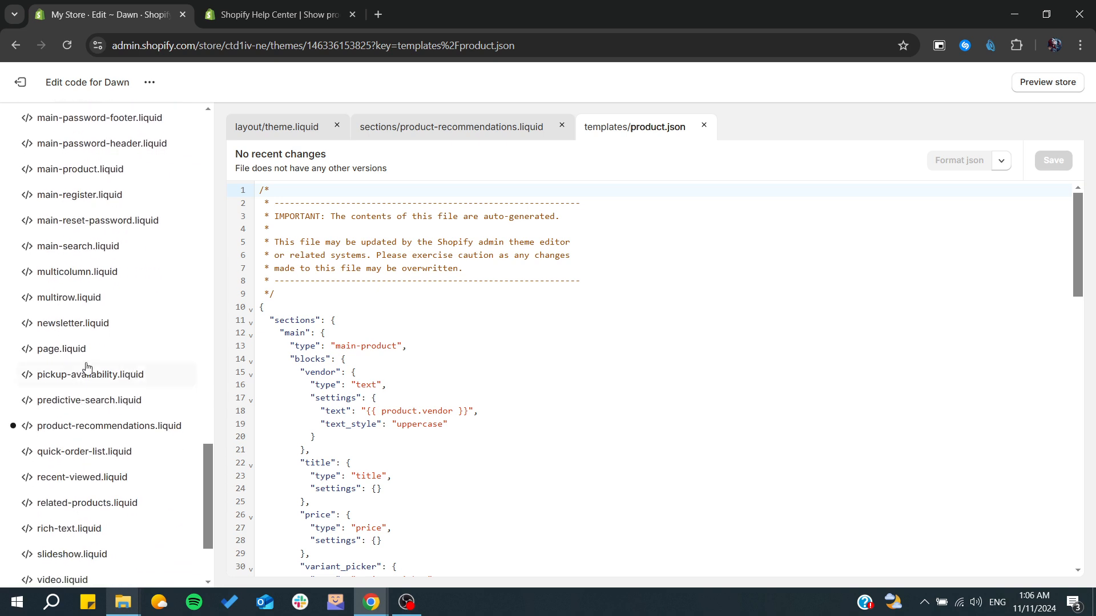
scroll(down, 3)
text(product.l)
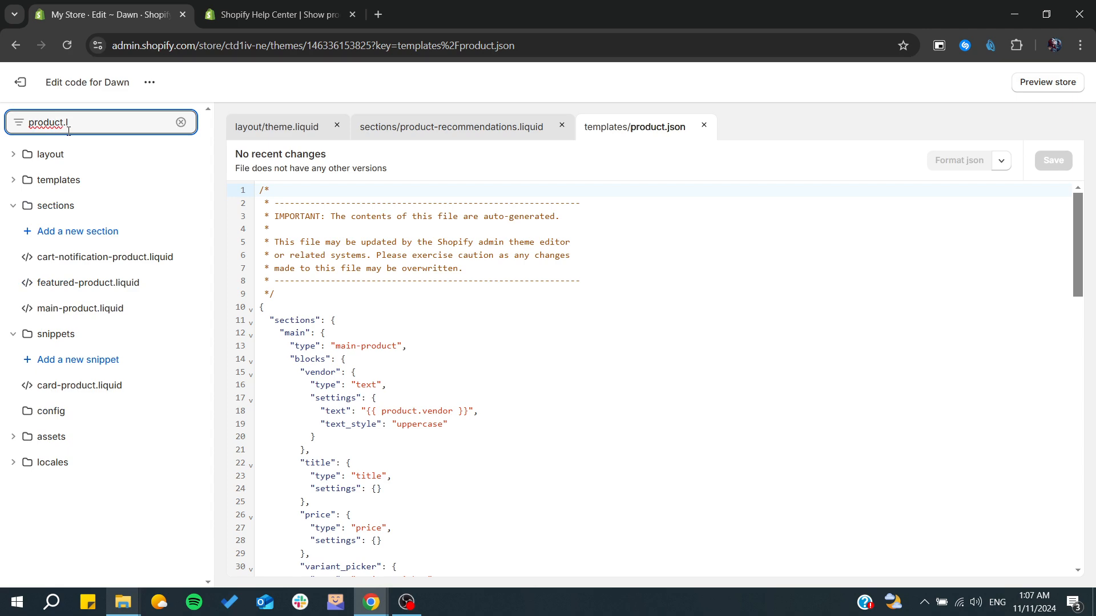
mouse_move(72, 363)
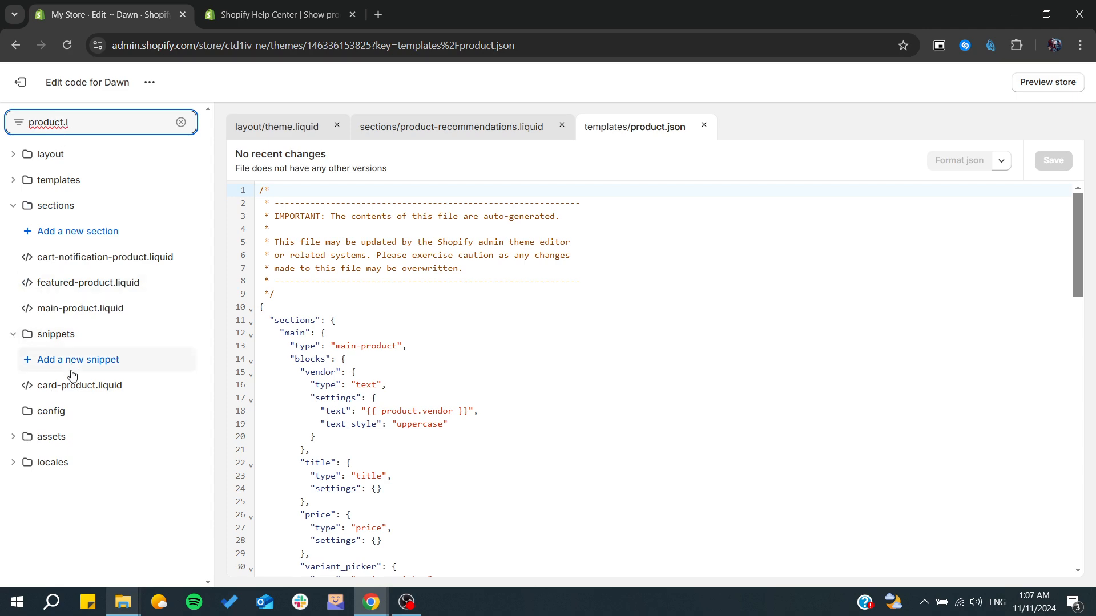
mouse_move(51, 315)
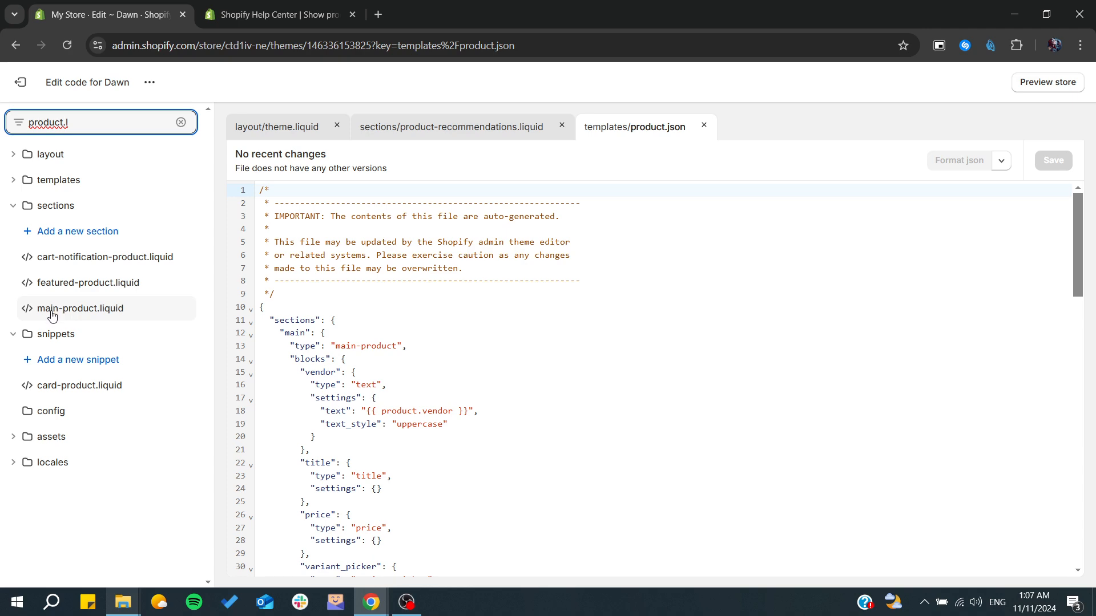
click(81, 309)
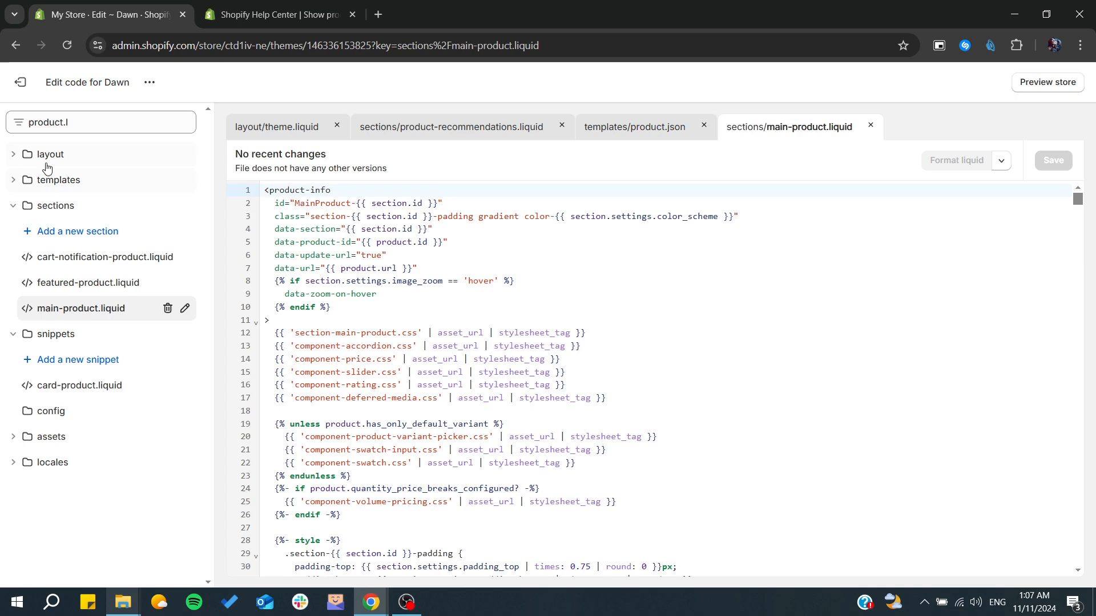
click(48, 155)
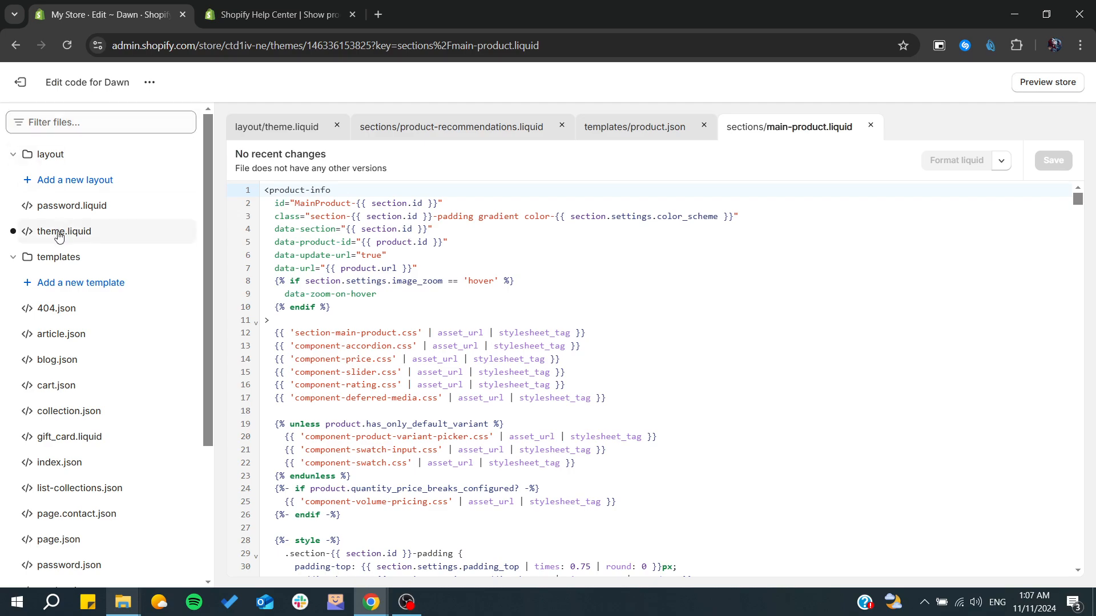
Step: Add {% section 'product-recommendations' %} at the end of layout/theme.liquid before </body>, unsaved
click(278, 126)
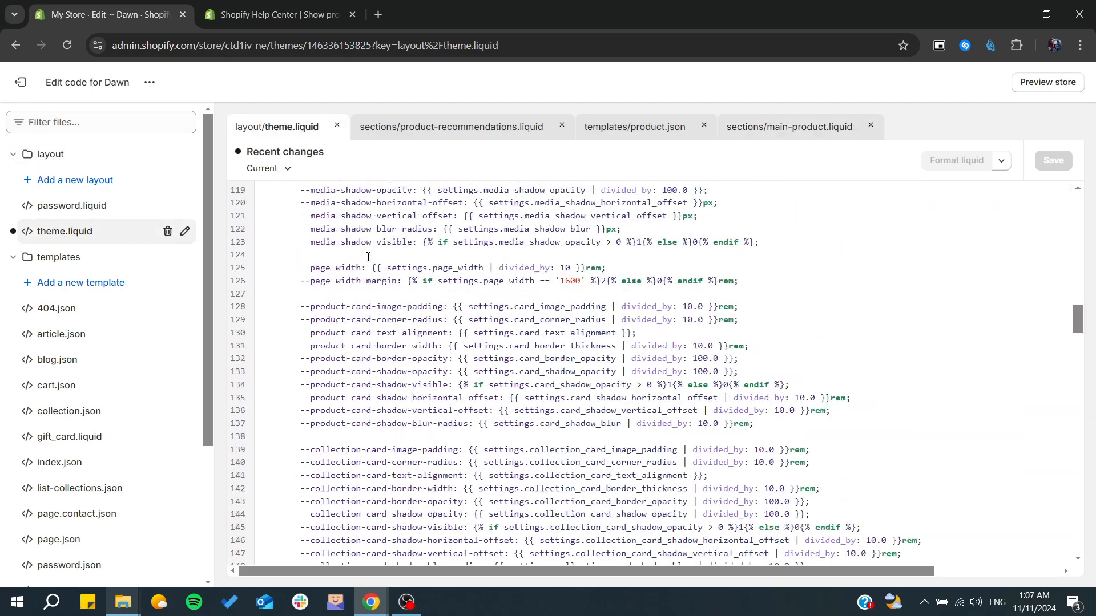
scroll(down, 3)
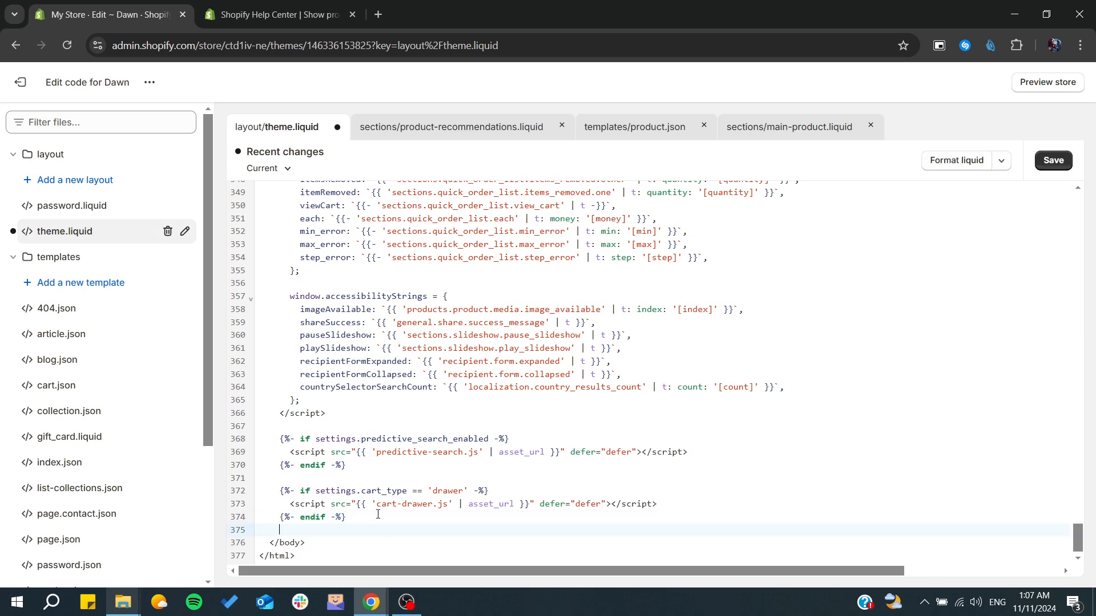
text({% section 'product-recommendations' %})
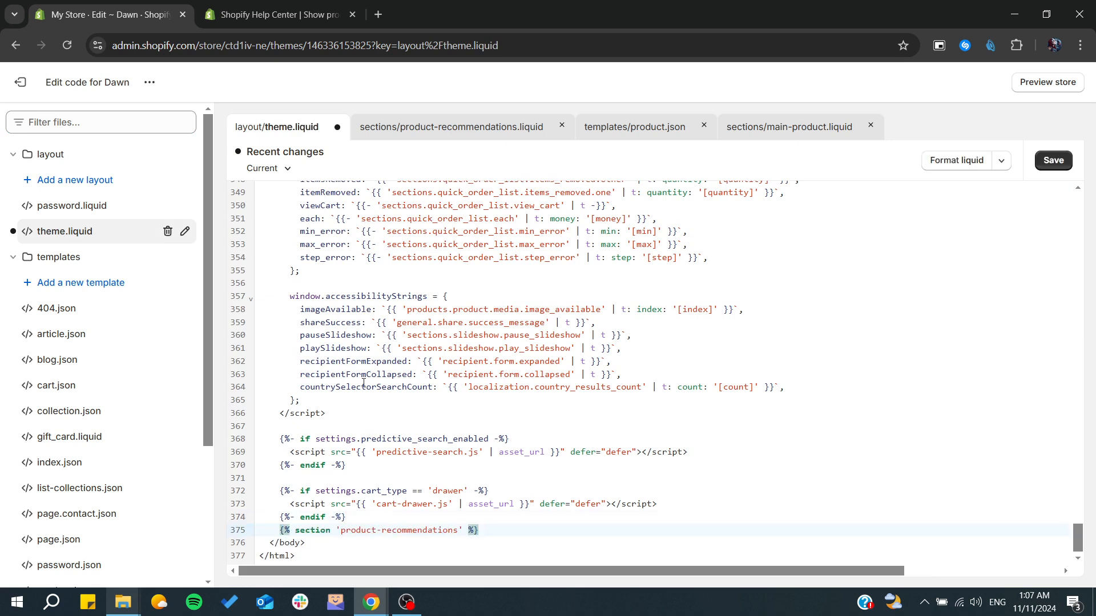
click(278, 14)
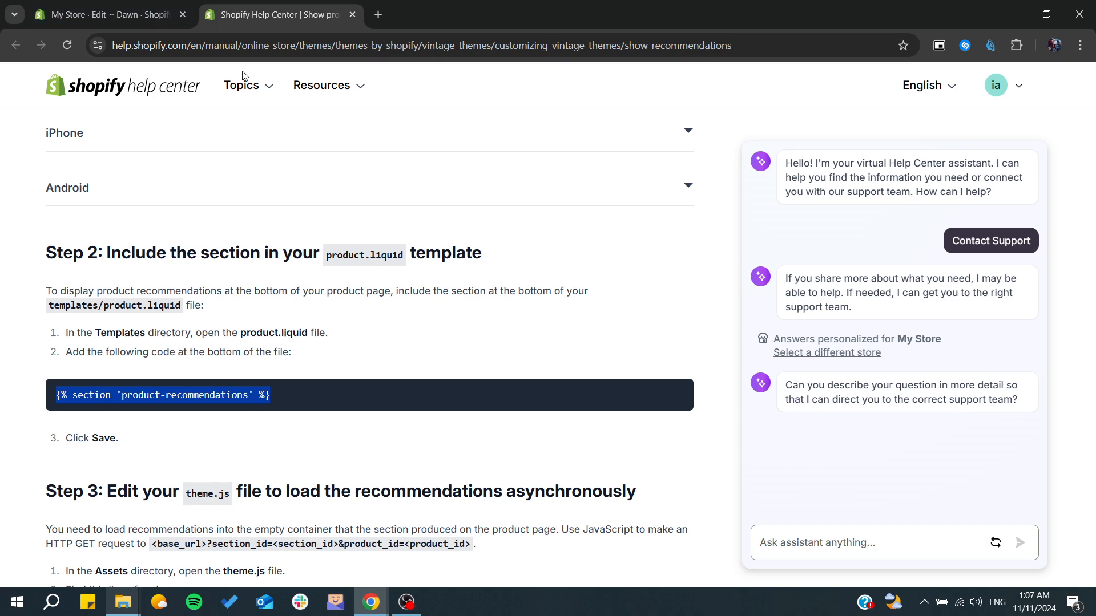
Step: Bring up Step 3 and highlight its theme.js heading and hero-section code line
scroll(down, 3)
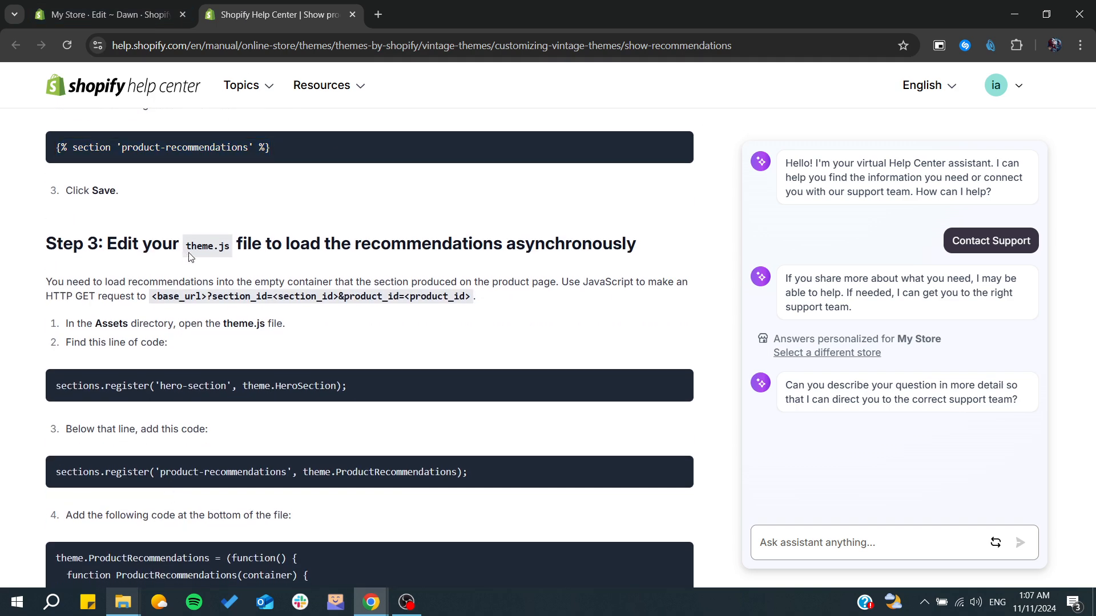
mouse_move(194, 259)
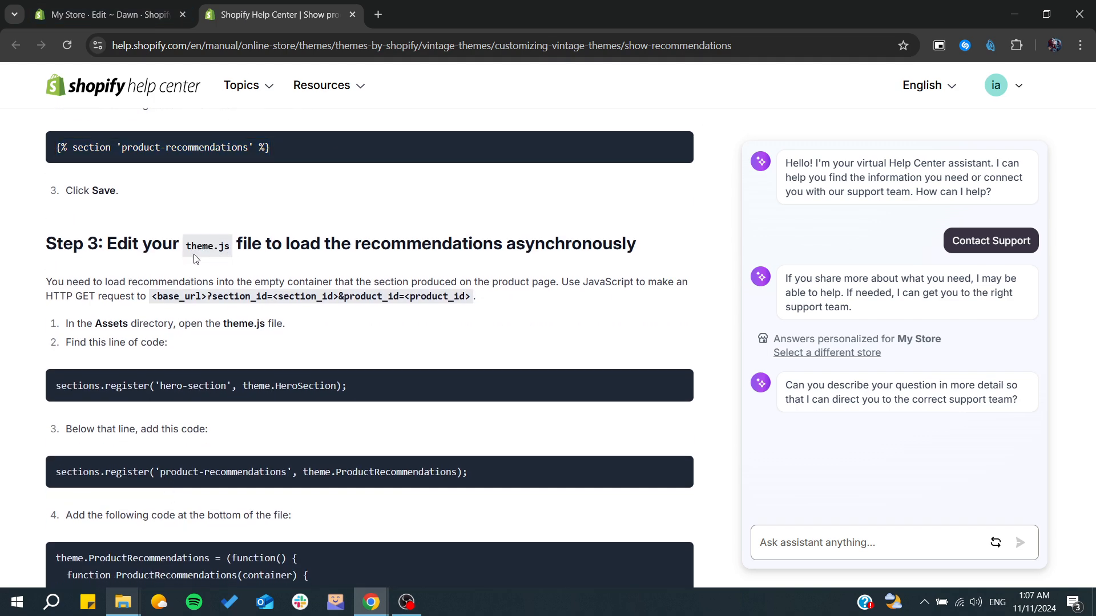
double_click(207, 246)
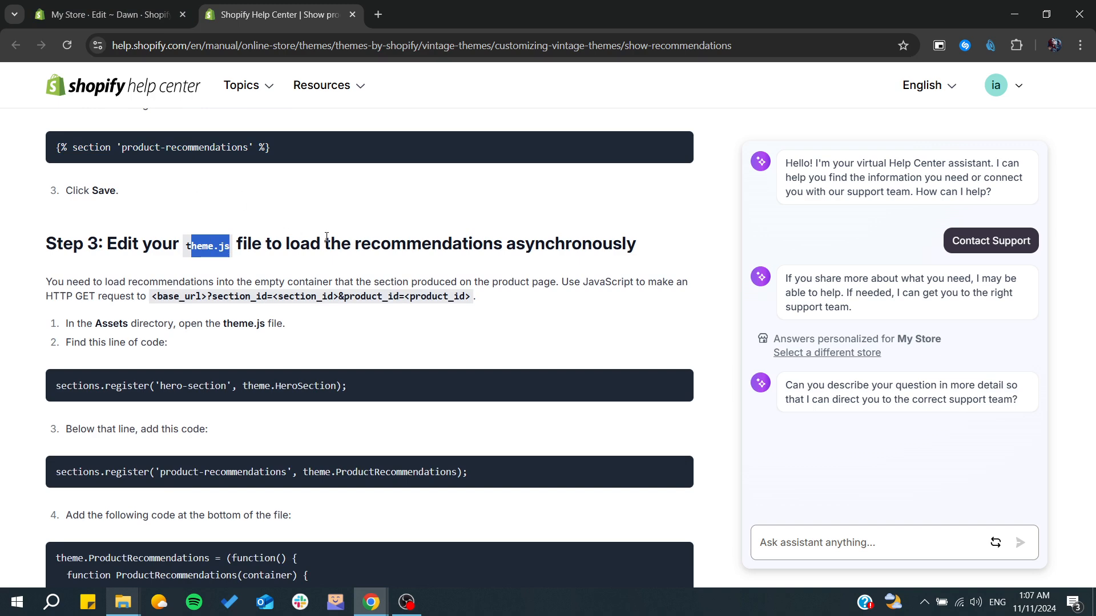
drag(206, 244, 636, 244)
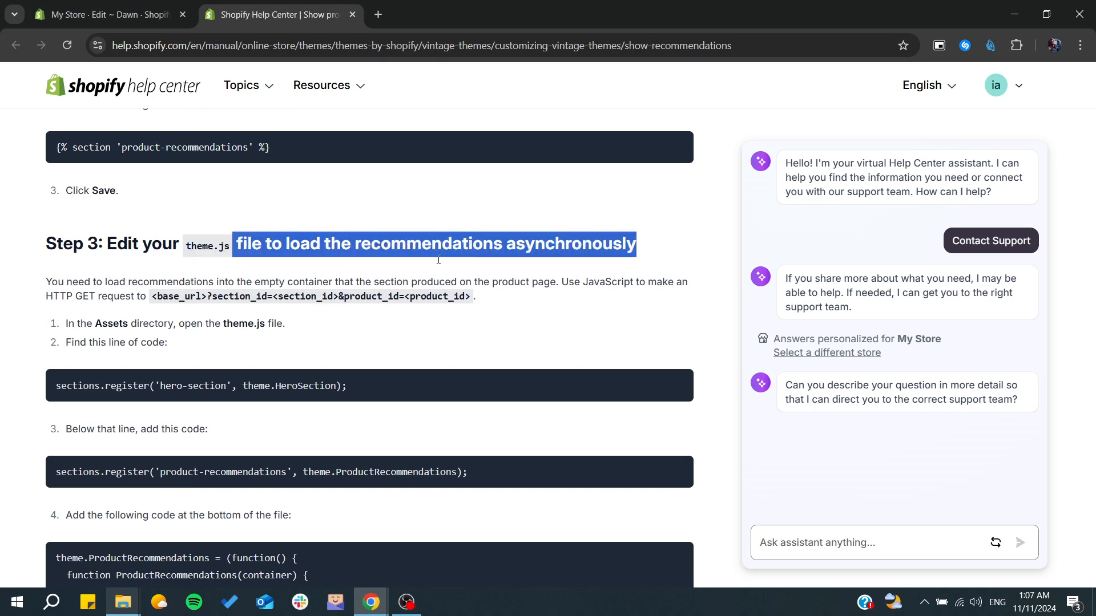
scroll(down, 3)
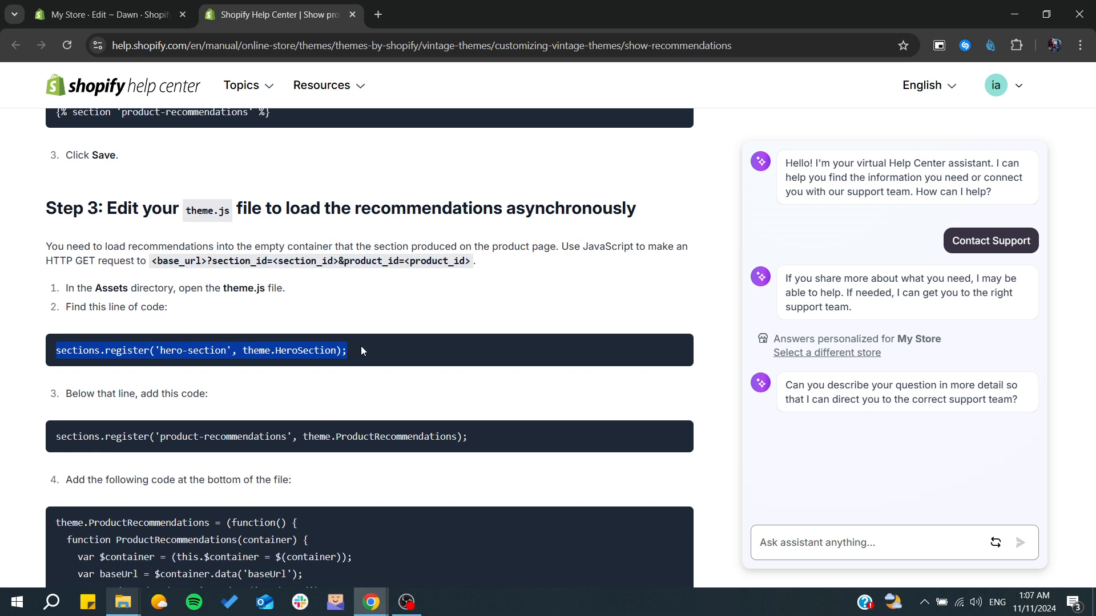
mouse_move(75, 302)
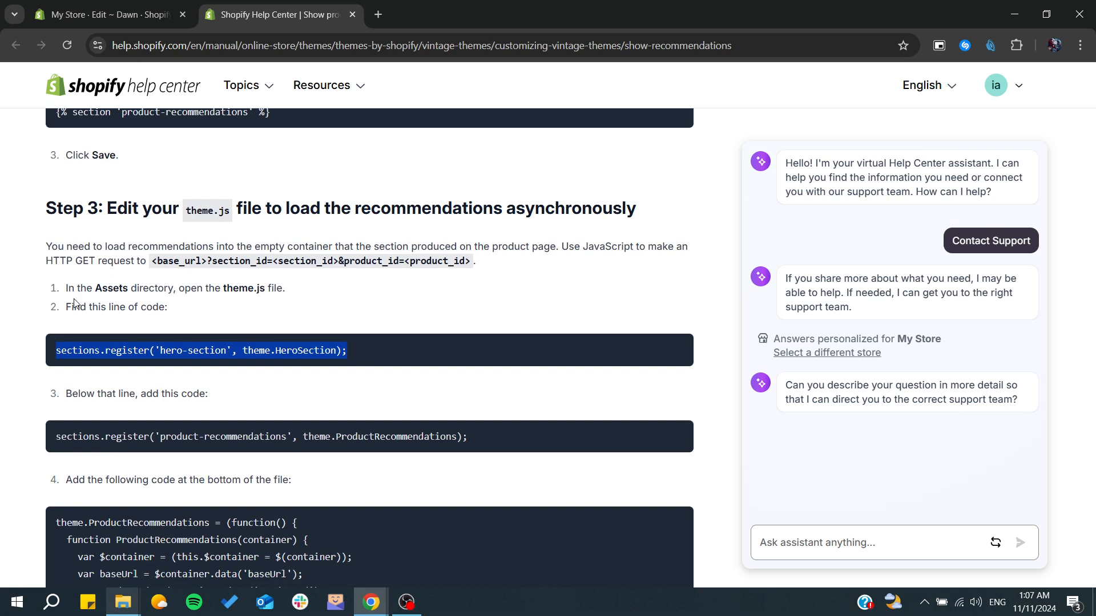
mouse_move(175, 290)
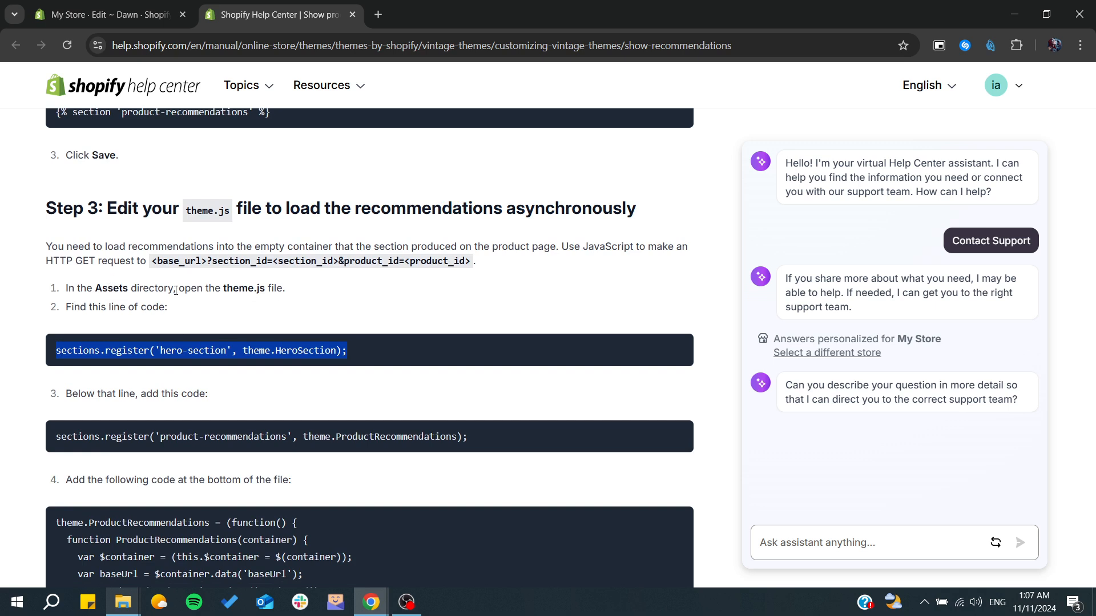
Step: Collapse layout, expand assets and open share.js and theme-editor.js, then return to the Help Center
click(105, 14)
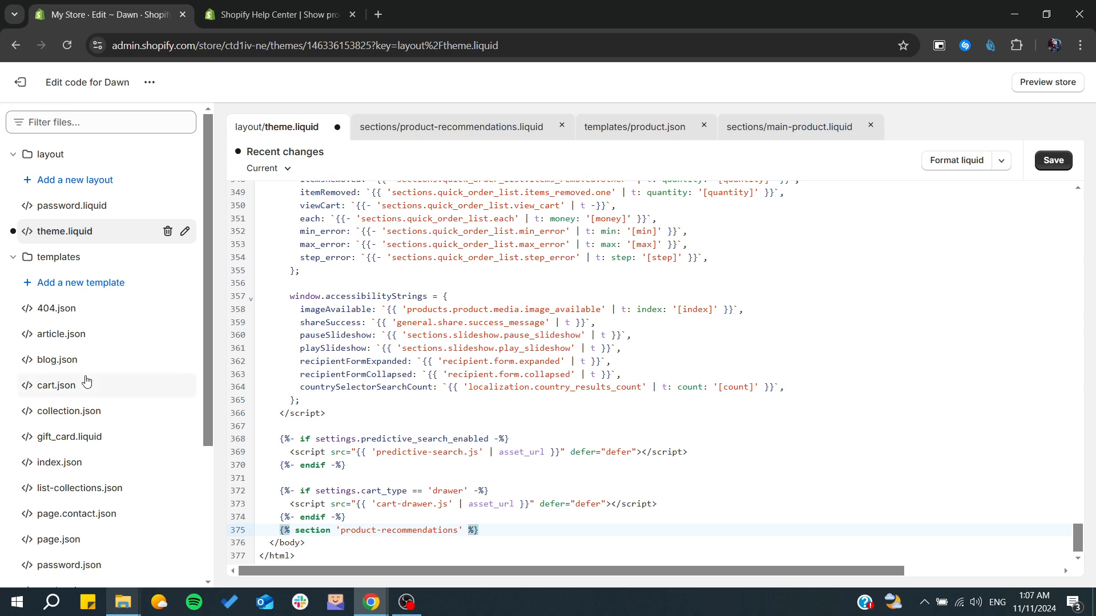
click(13, 154)
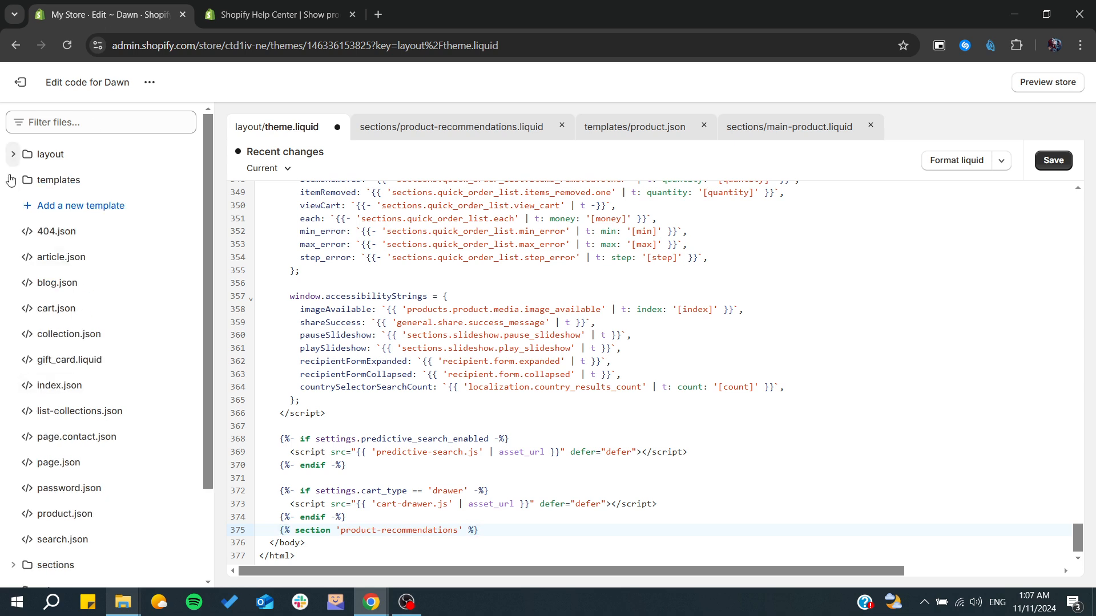
click(51, 282)
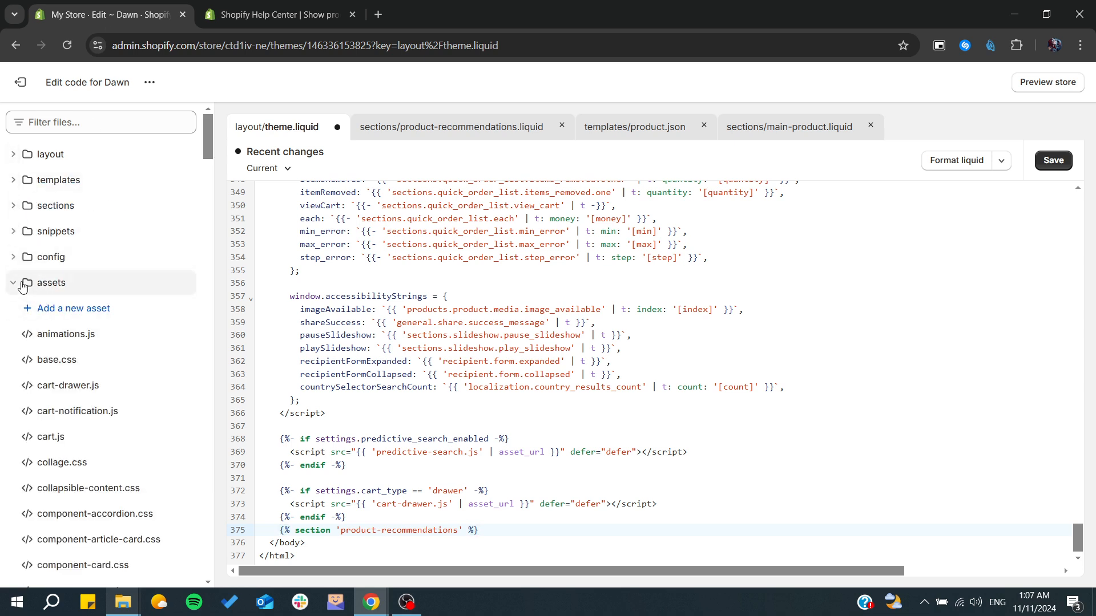
scroll(down, 3)
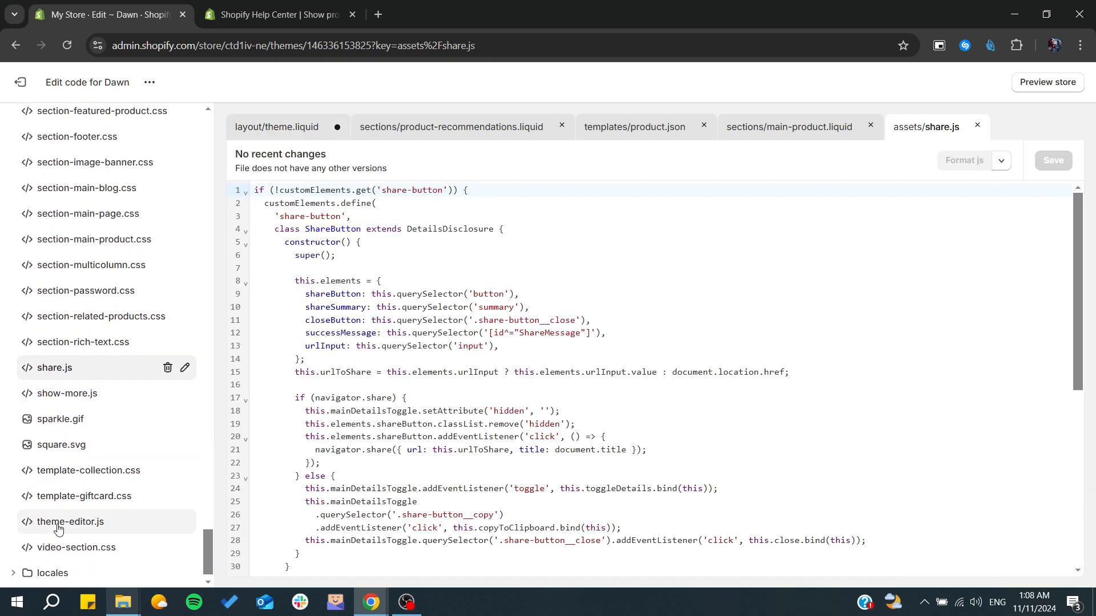
click(72, 521)
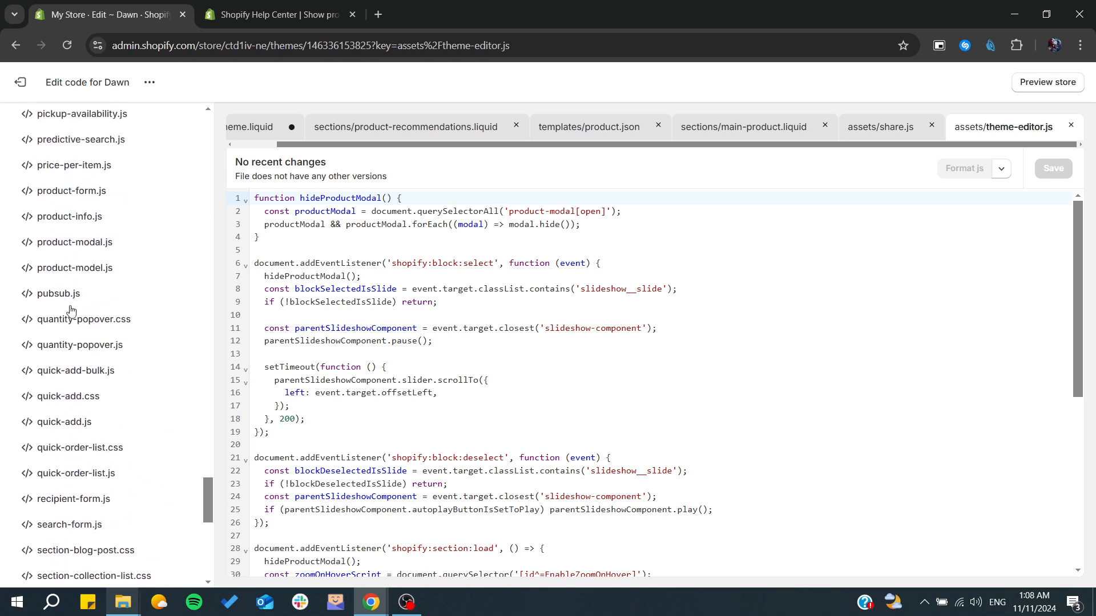
scroll(down, 3)
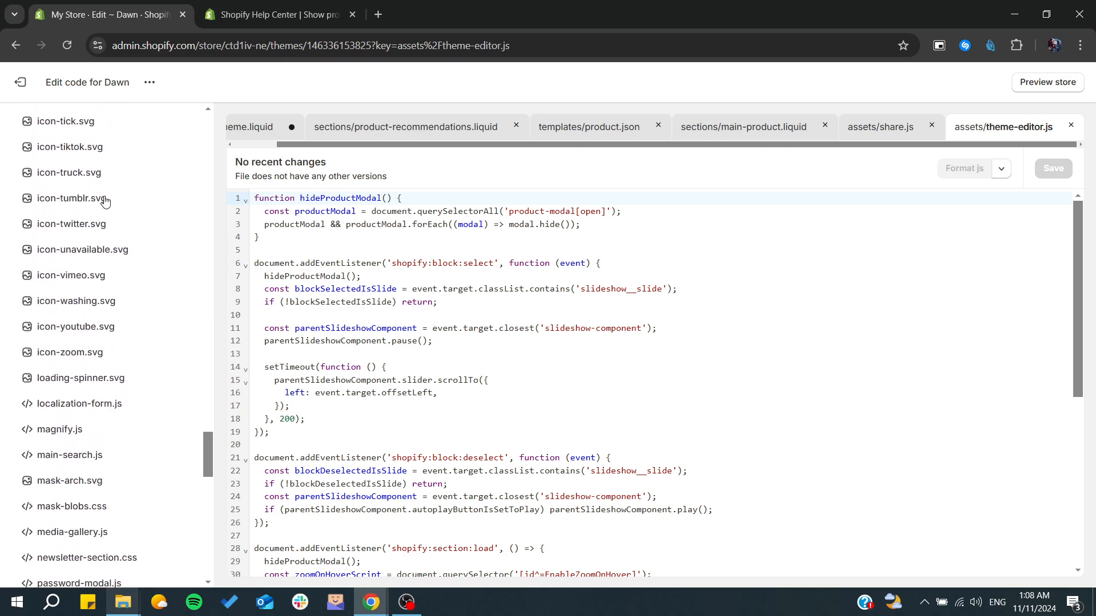
click(276, 14)
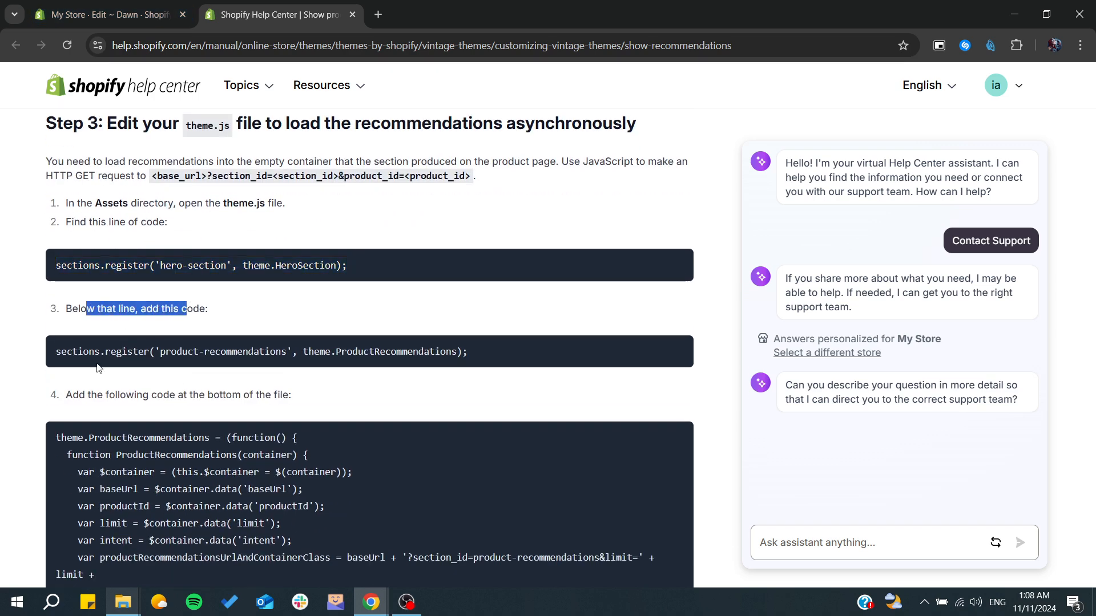
Step: Review Steps 3–4, then exit Dawn's code editor choosing Leave page to discard the unsaved edit
scroll(down, 3)
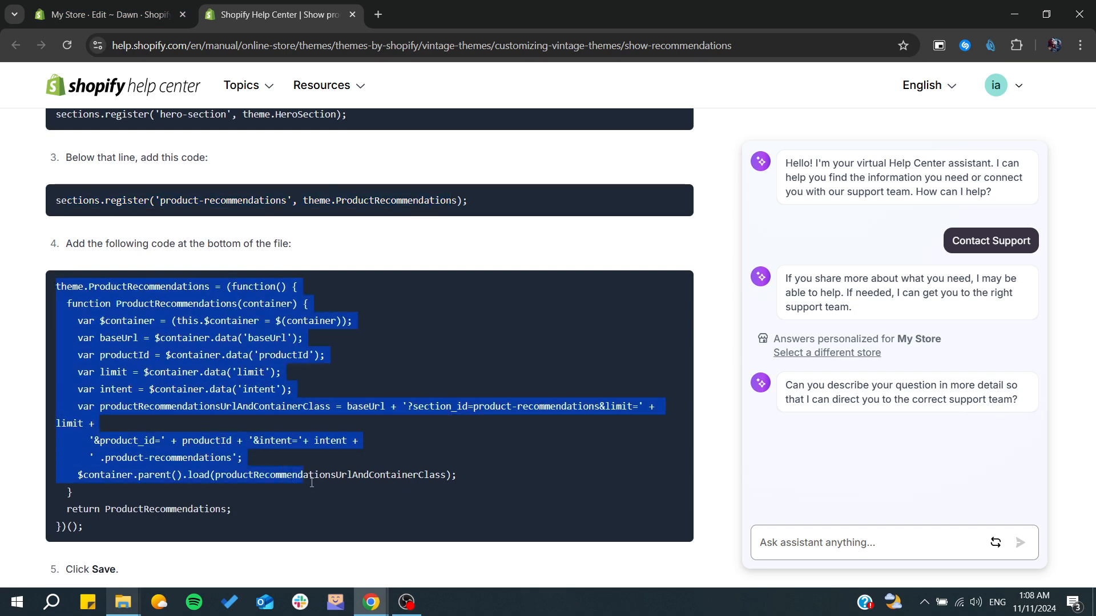
scroll(down, 3)
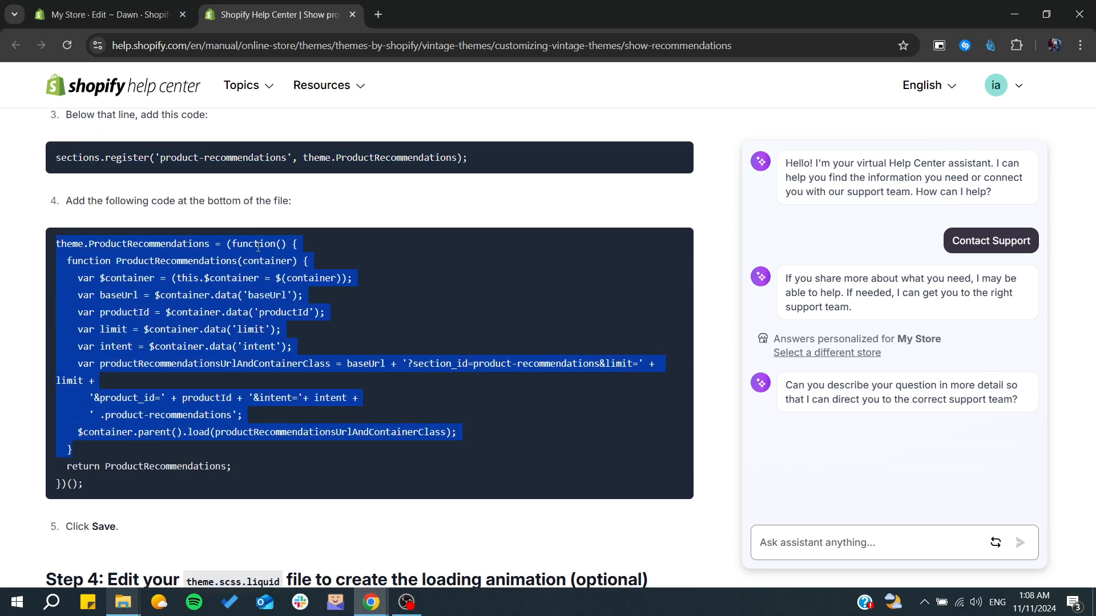
scroll(down, 3)
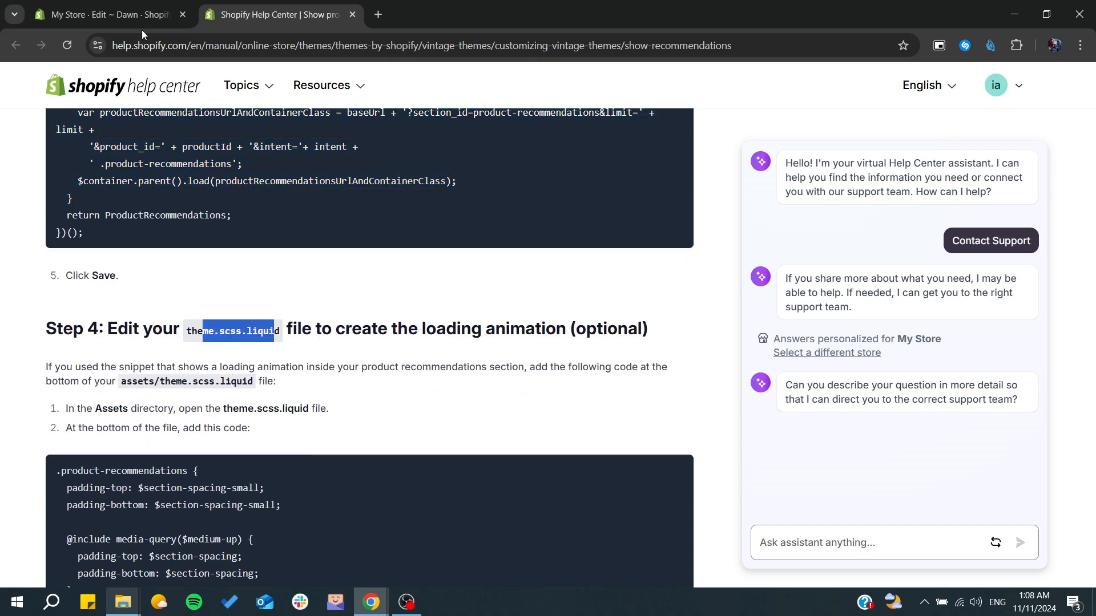
scroll(down, 3)
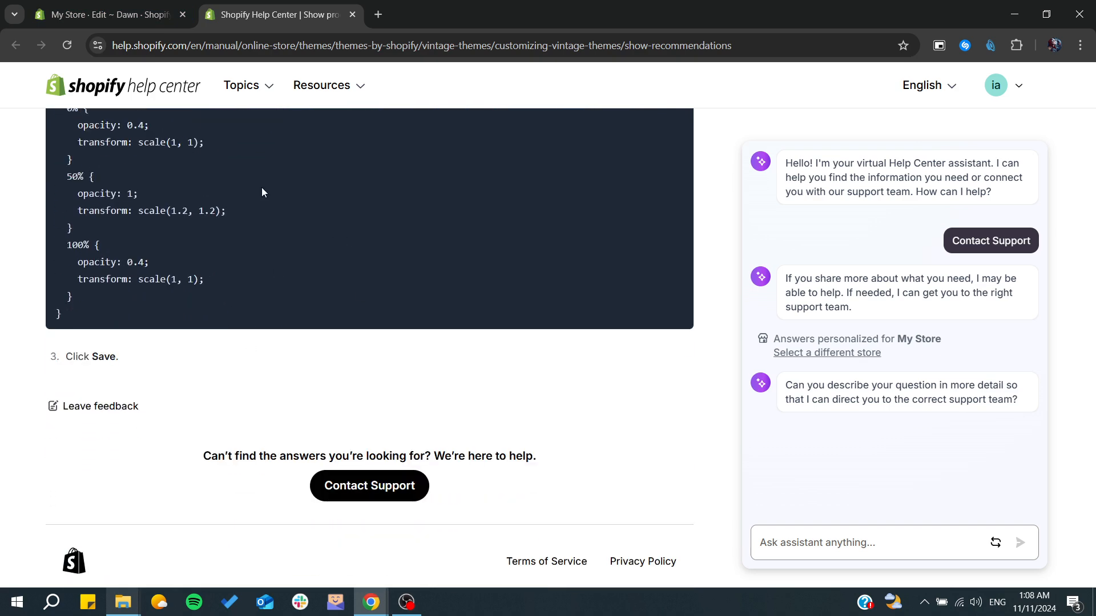
click(105, 14)
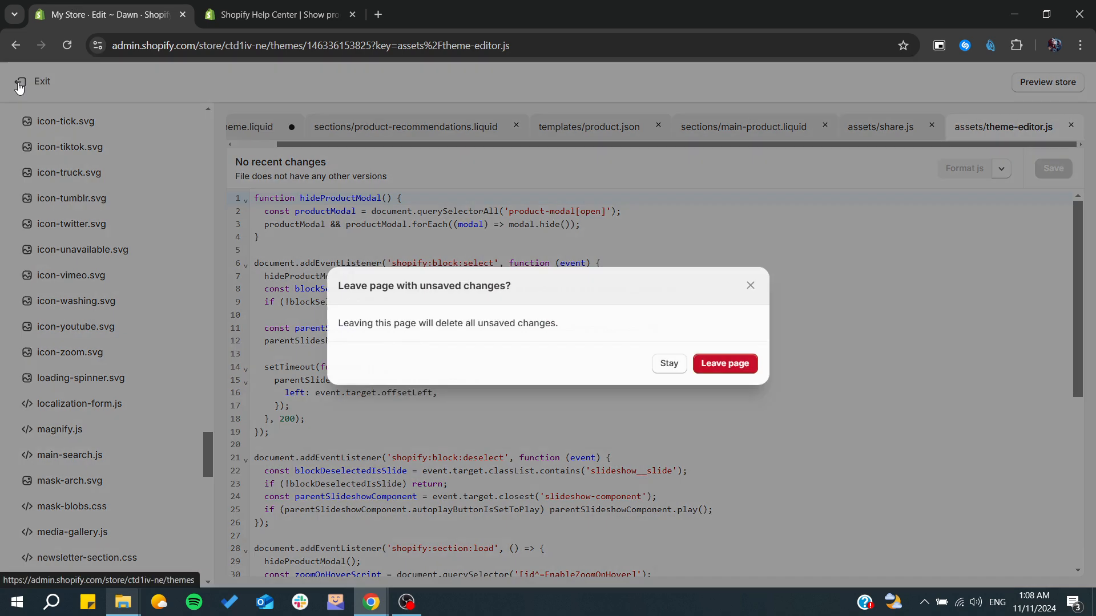
click(724, 363)
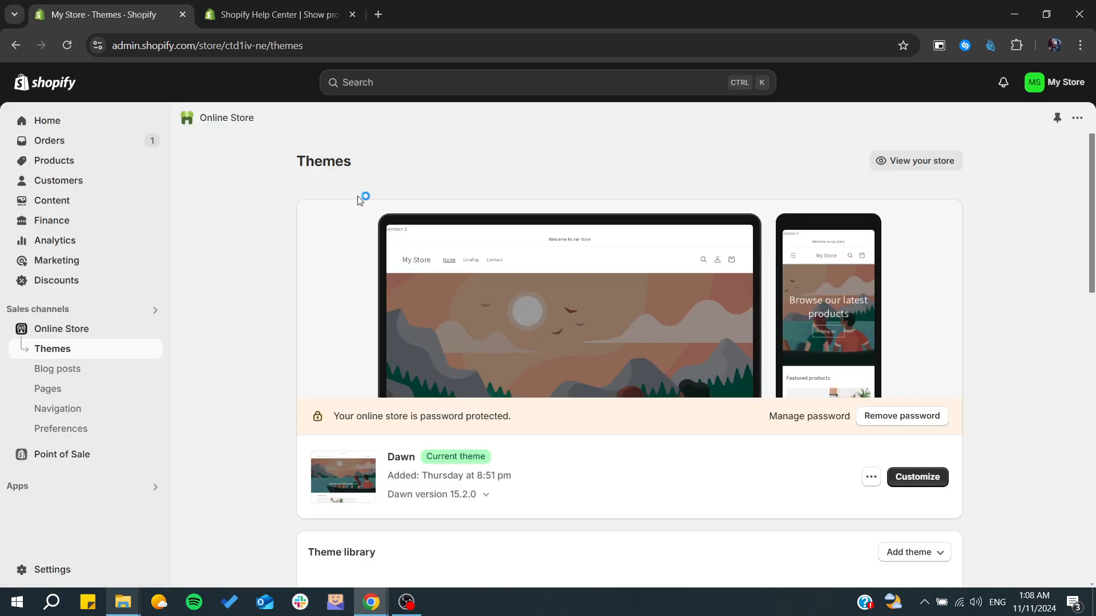